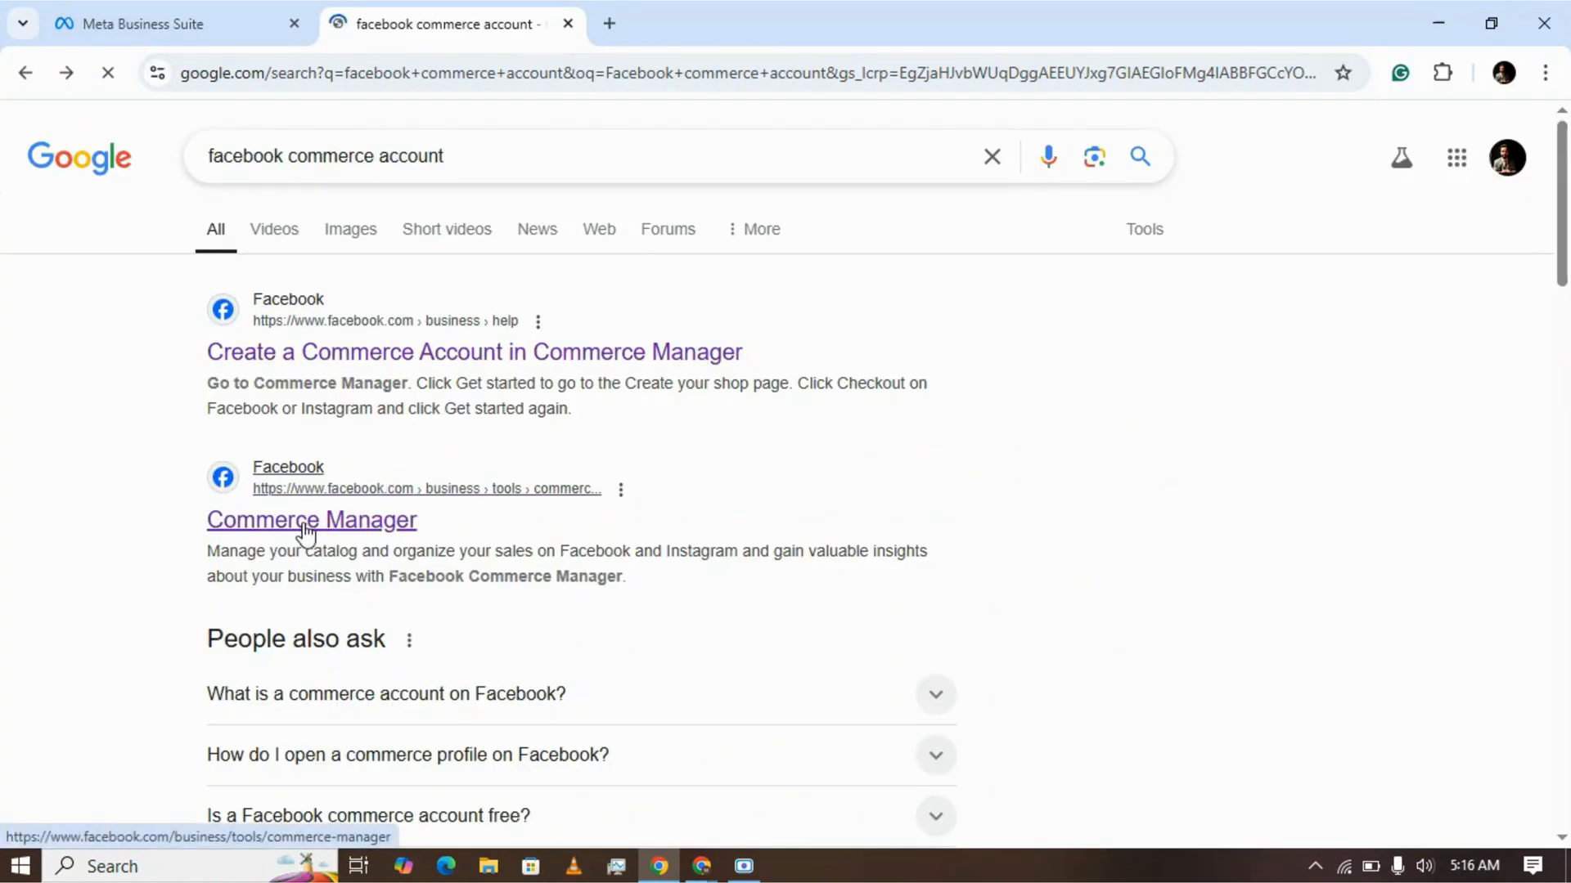
# - Open Facebook's Commerce Manager page from the Google results for 'facebook commerce account'
pyautogui.click(311, 520)
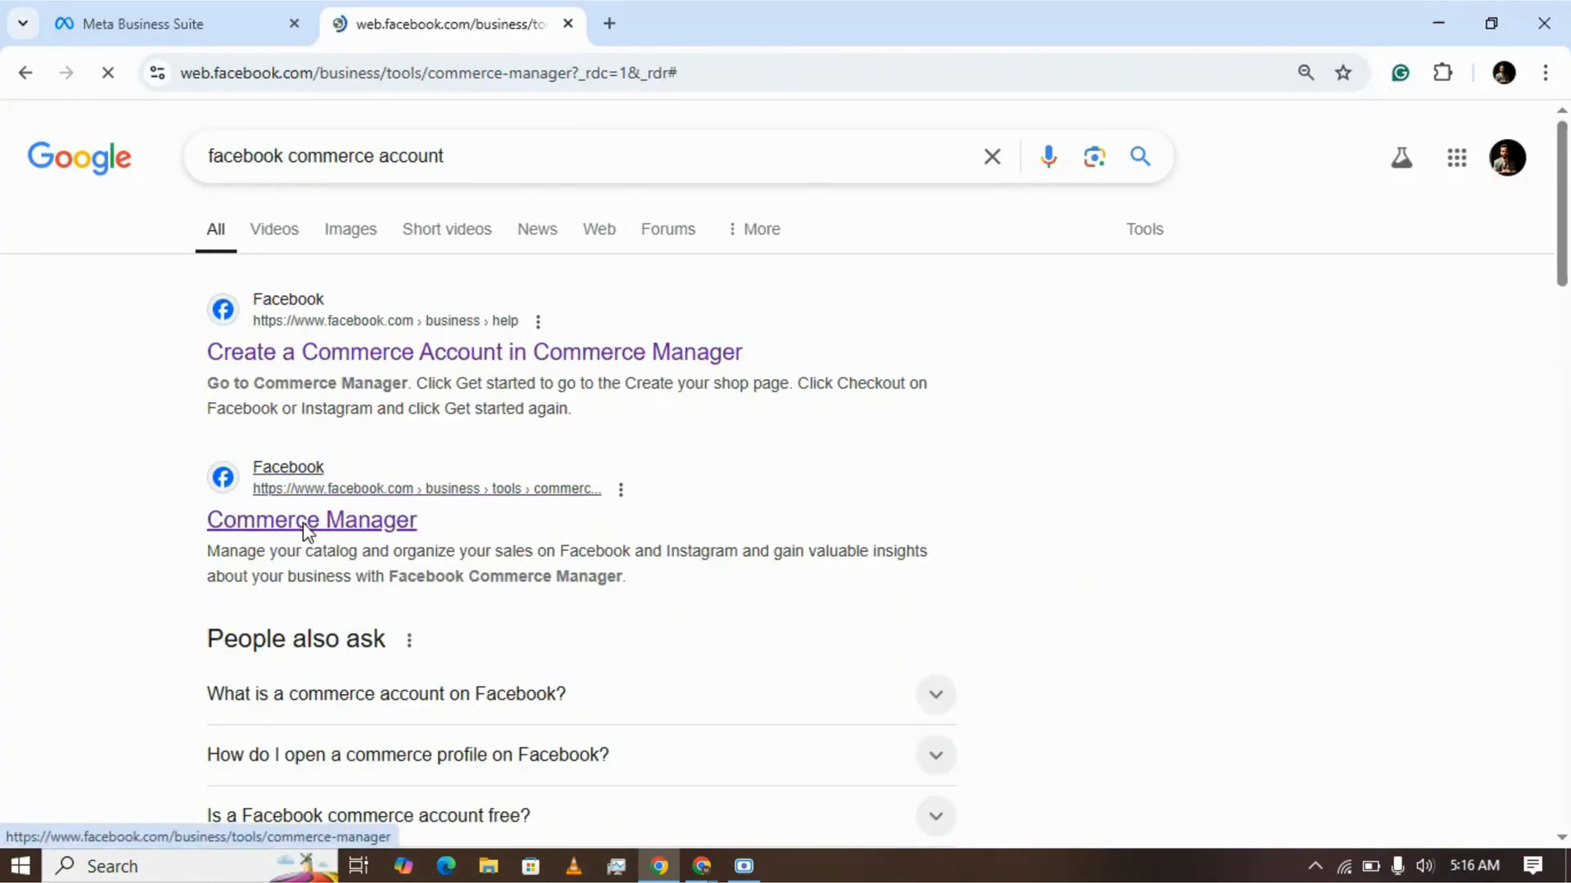
pyautogui.click(311, 518)
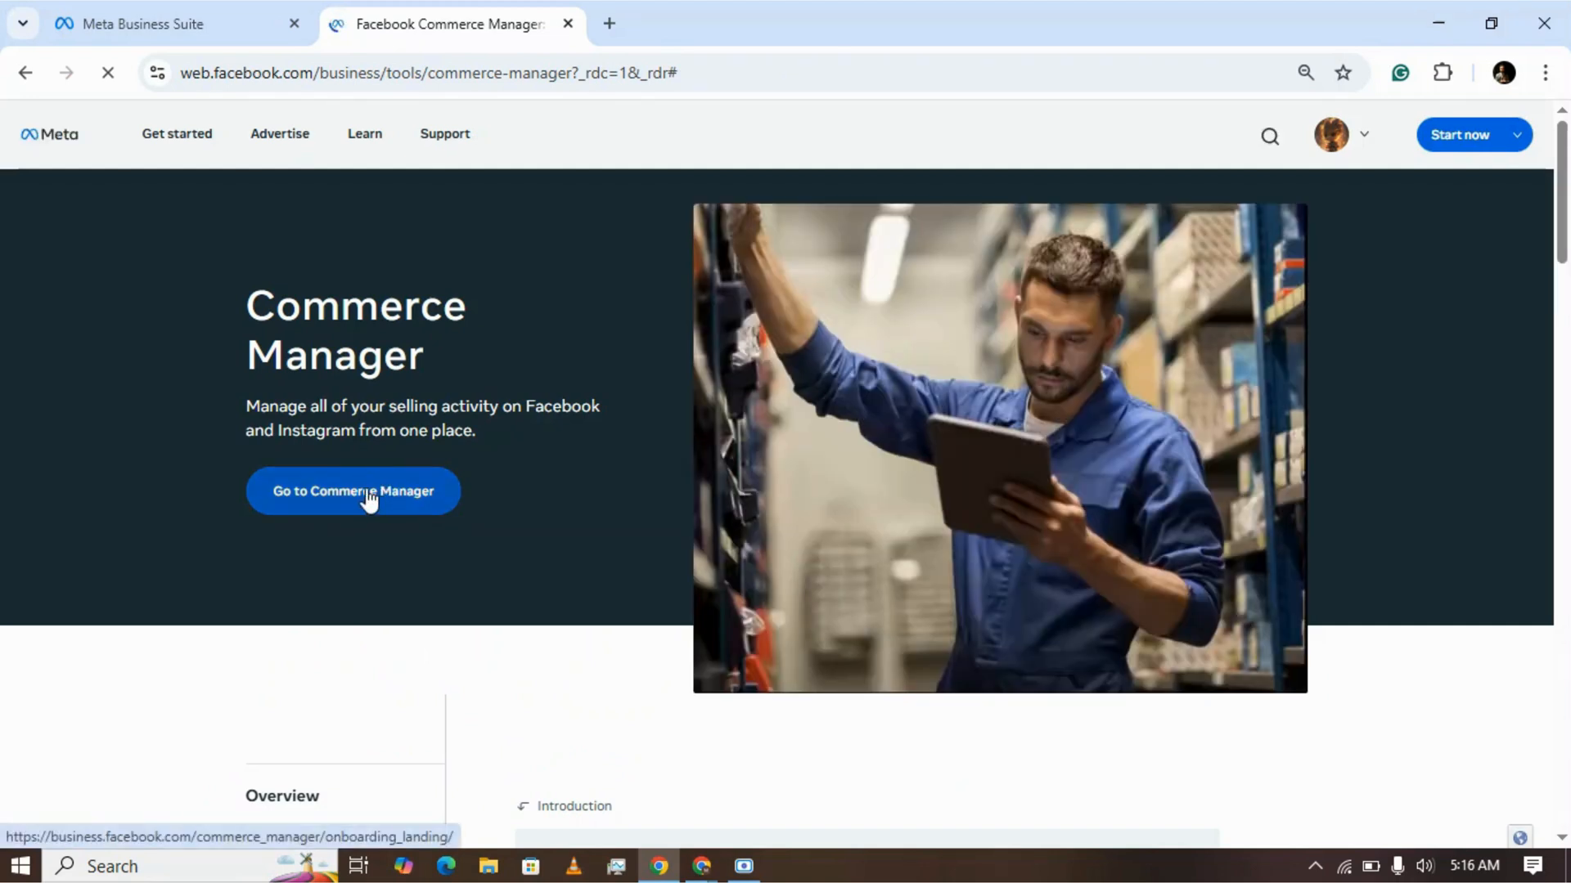
# - Enter Commerce Manager and advance the Create your shop wizard to the partner platform step
pyautogui.click(354, 491)
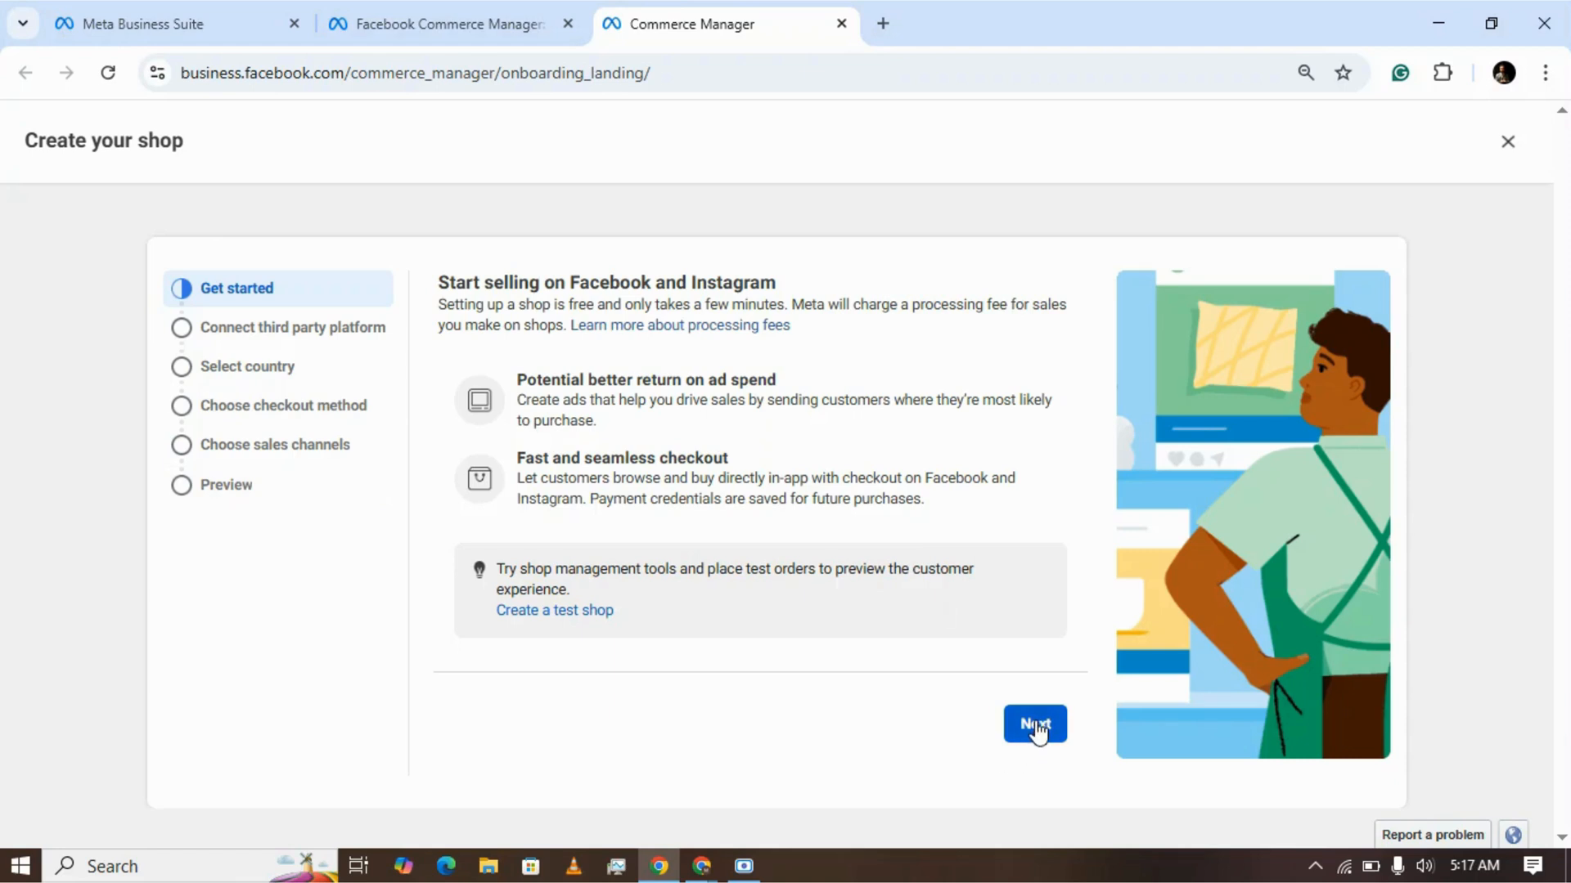
pyautogui.click(1034, 725)
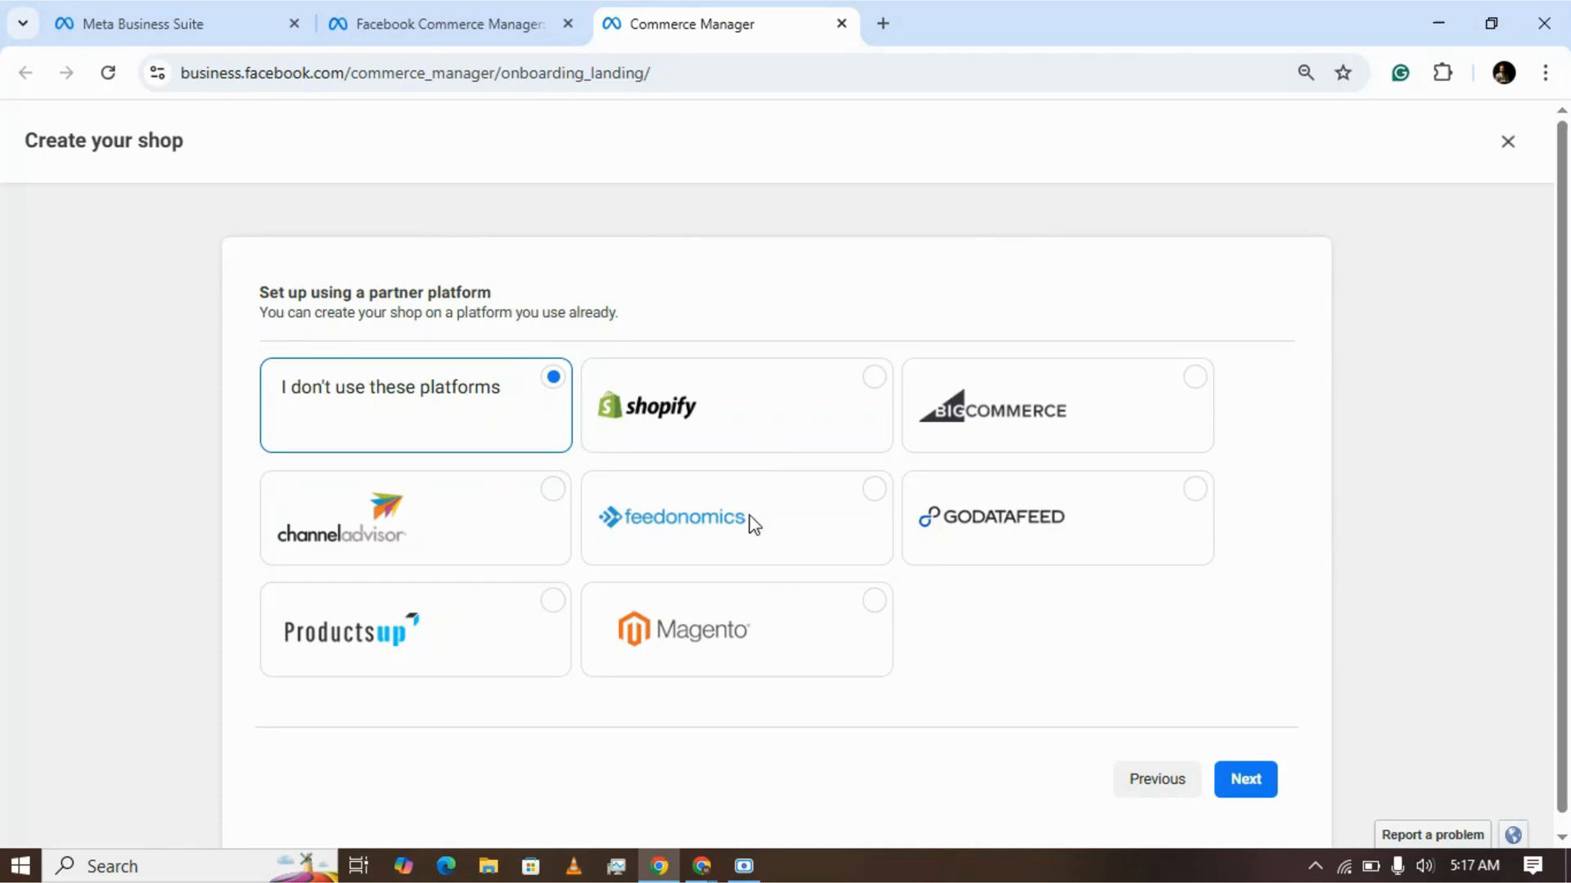
pyautogui.moveTo(702, 533)
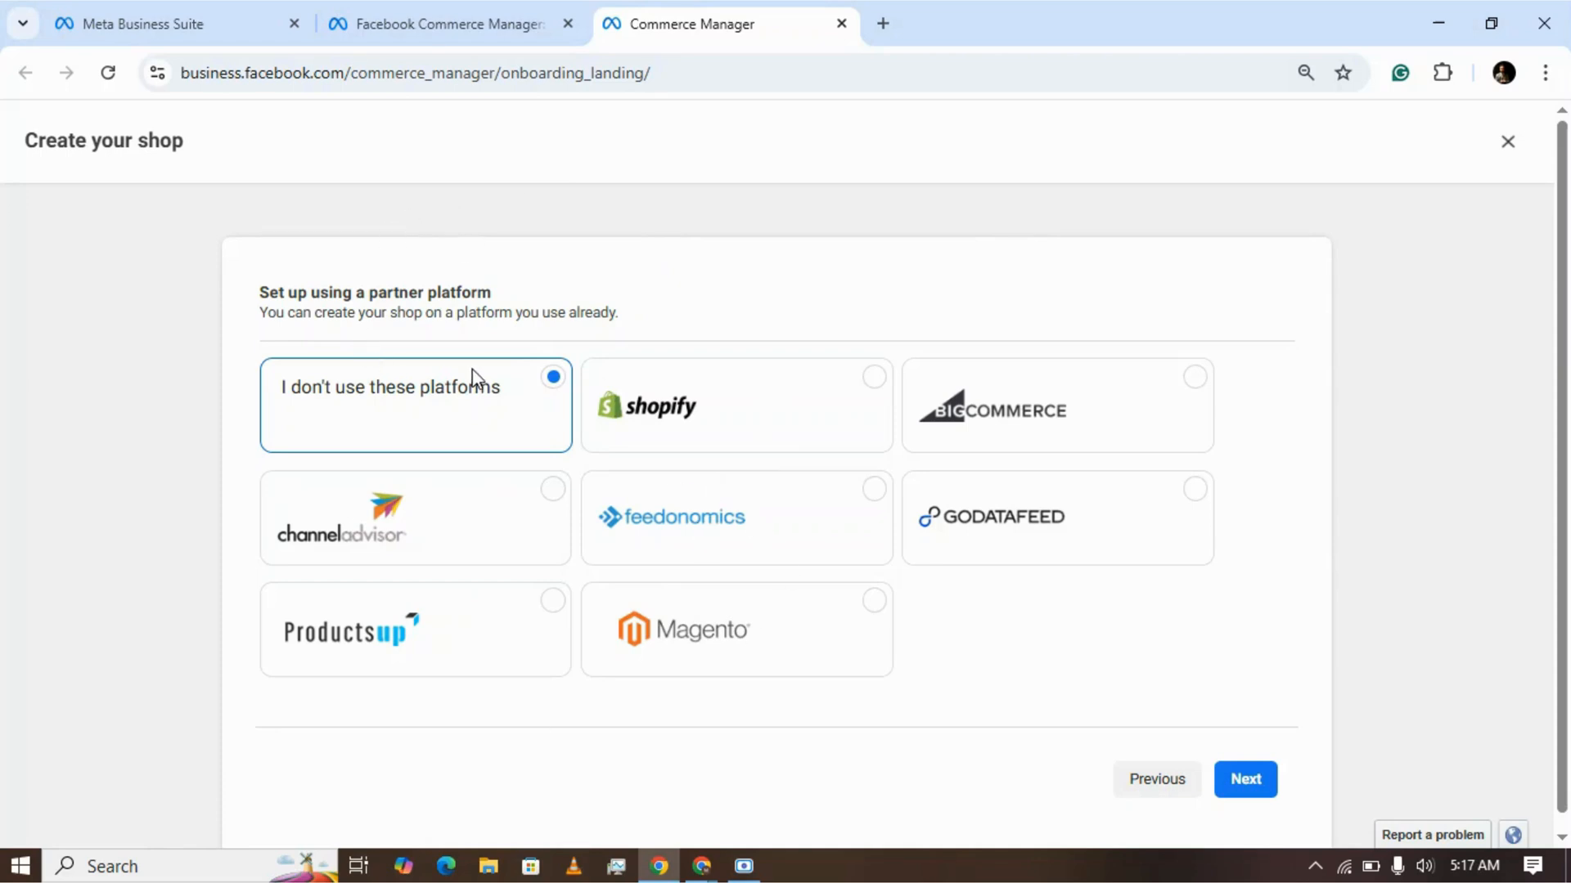
pyautogui.moveTo(1291, 805)
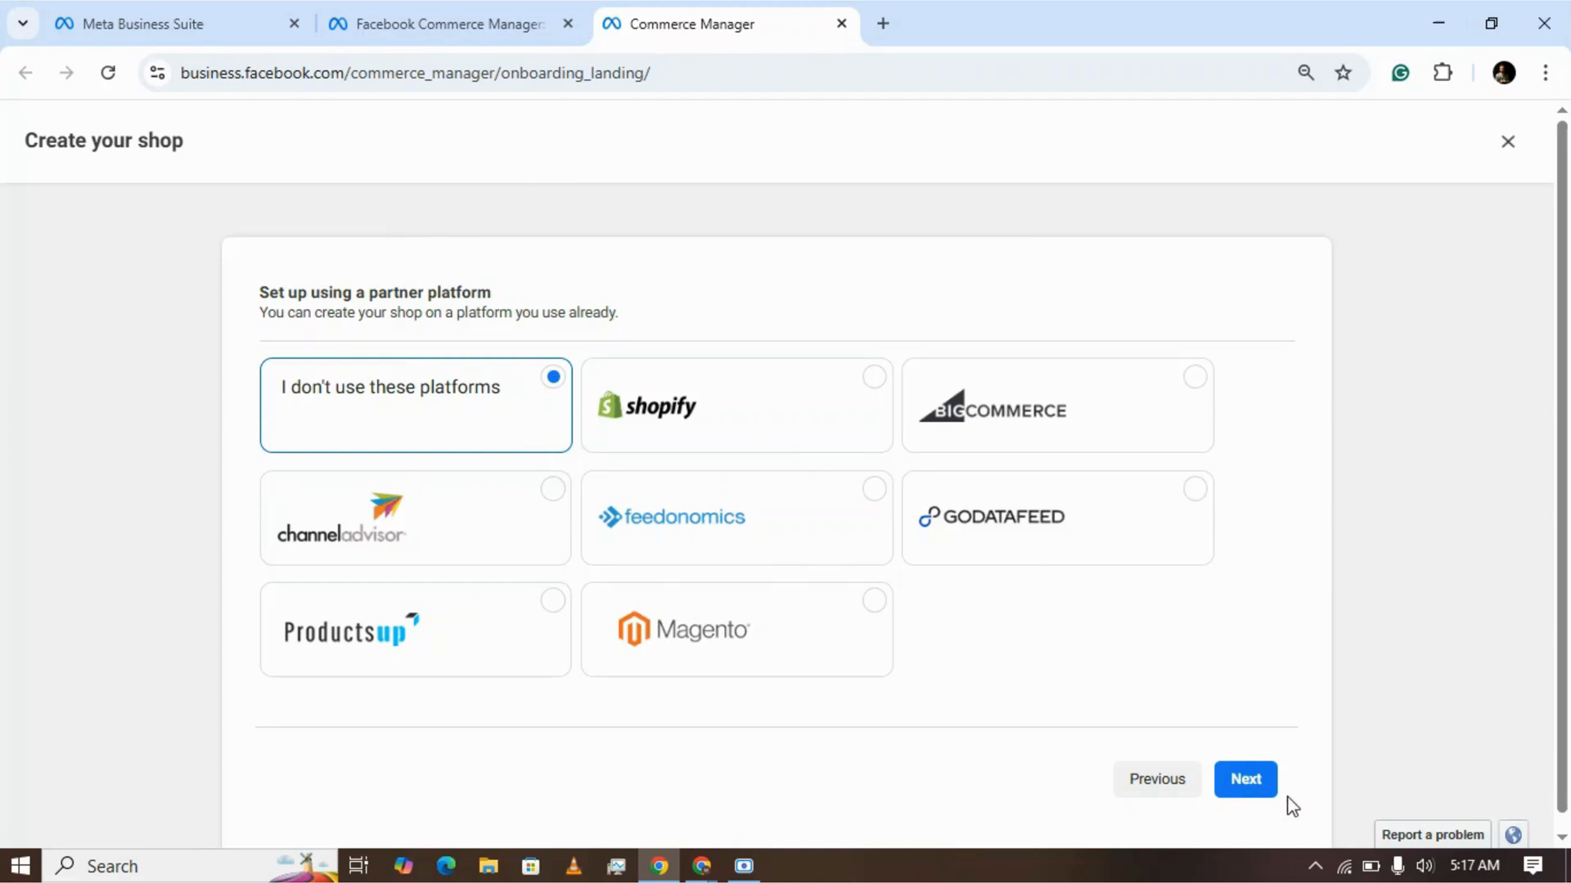
# - Skip the partner platform, set the shop country to United Kingdom and continue to checkout method
pyautogui.click(1245, 778)
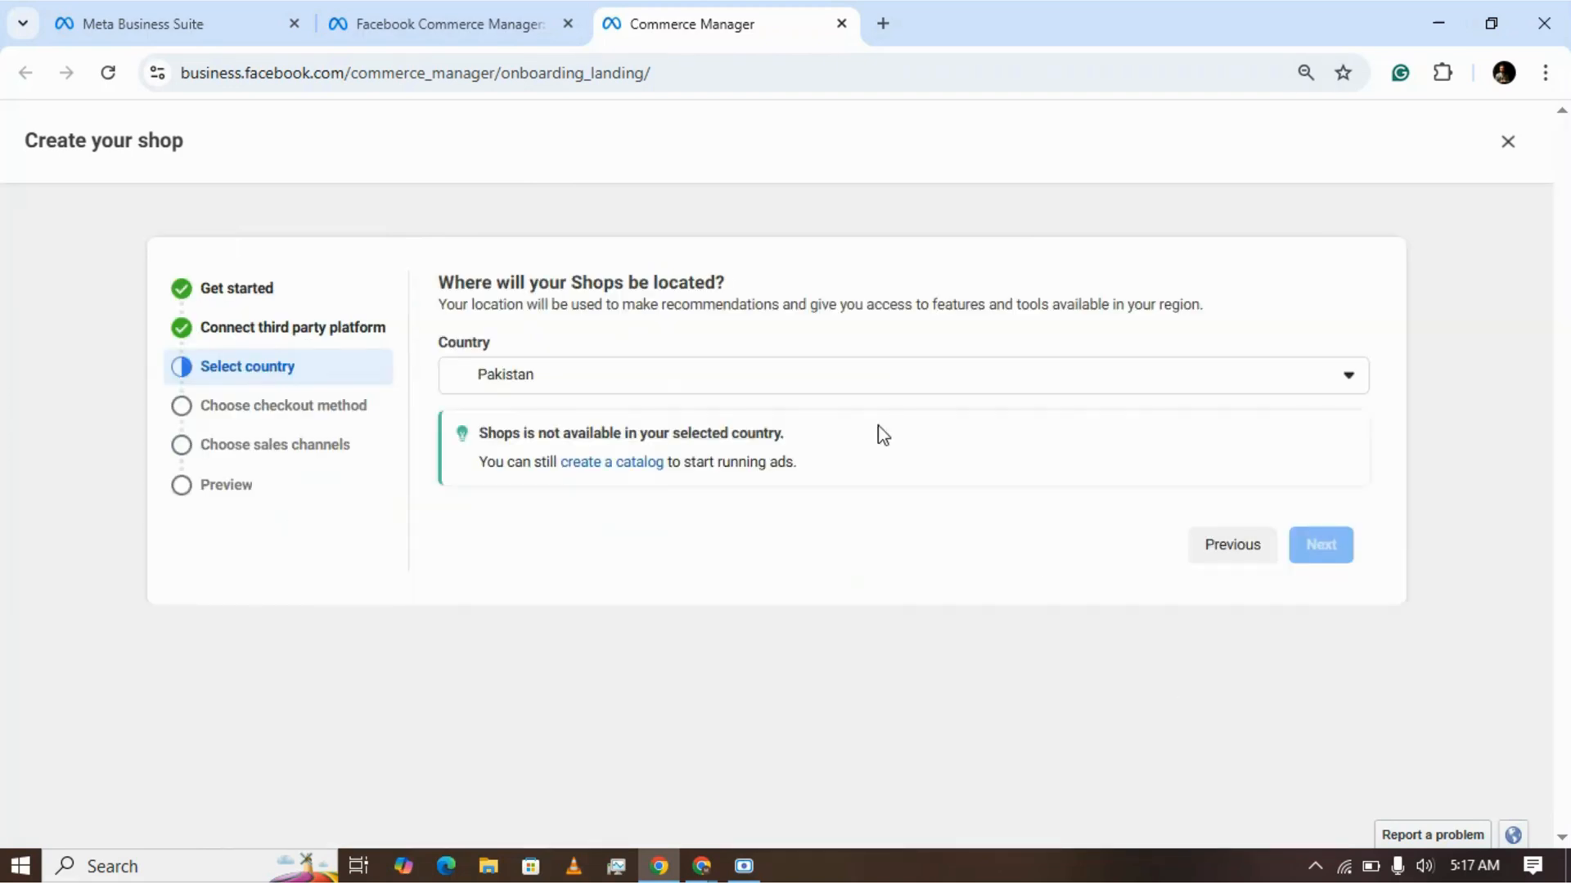
pyautogui.click(902, 375)
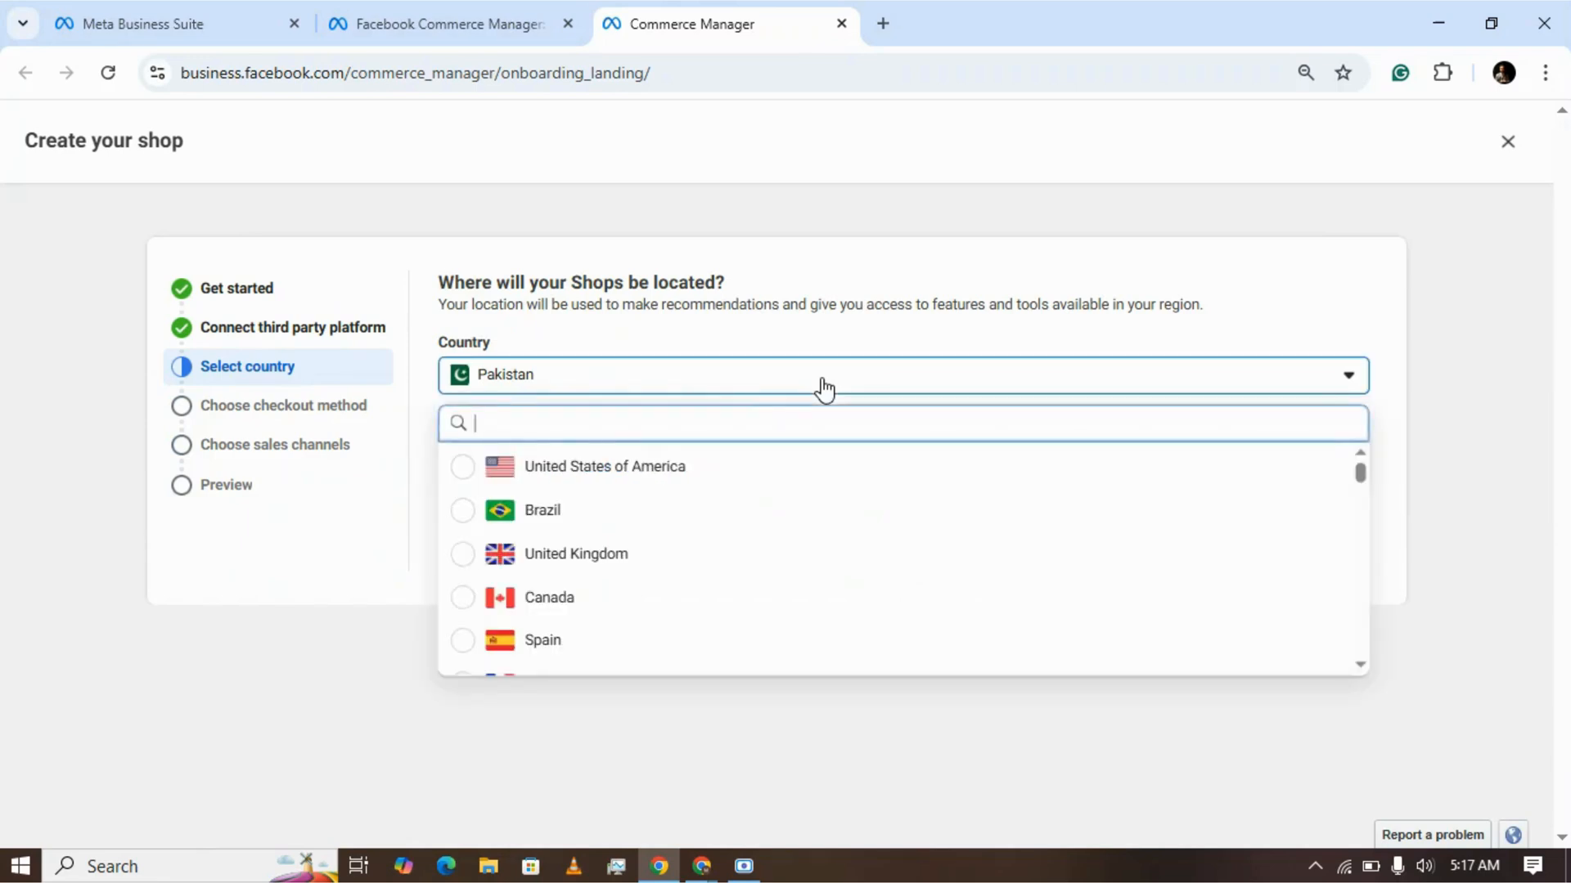
pyautogui.write('Un')
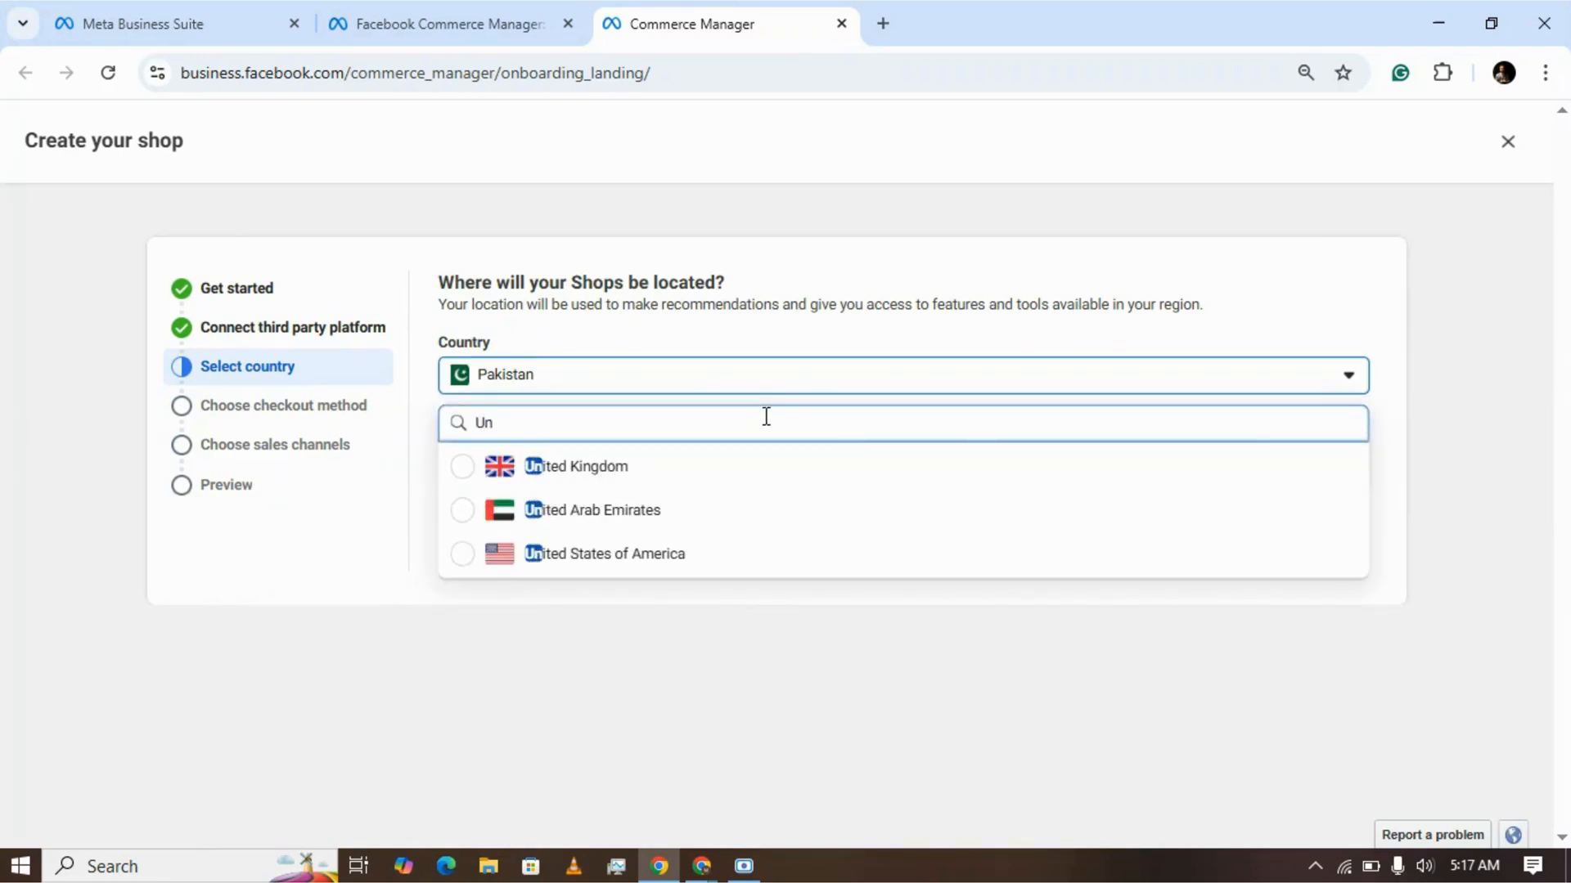
pyautogui.click(576, 466)
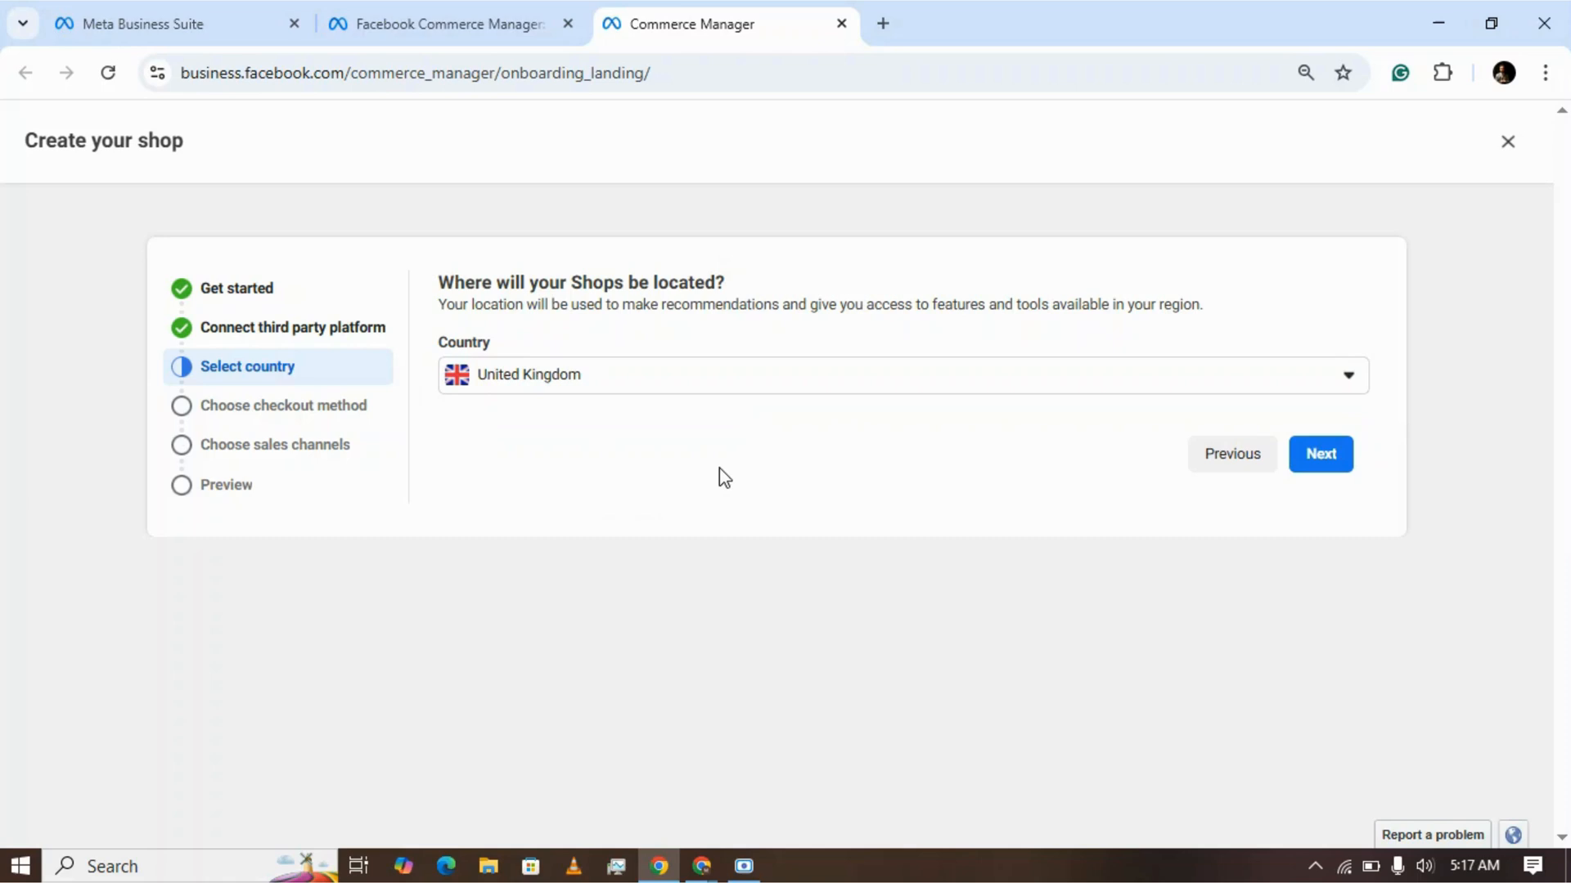
pyautogui.click(1318, 453)
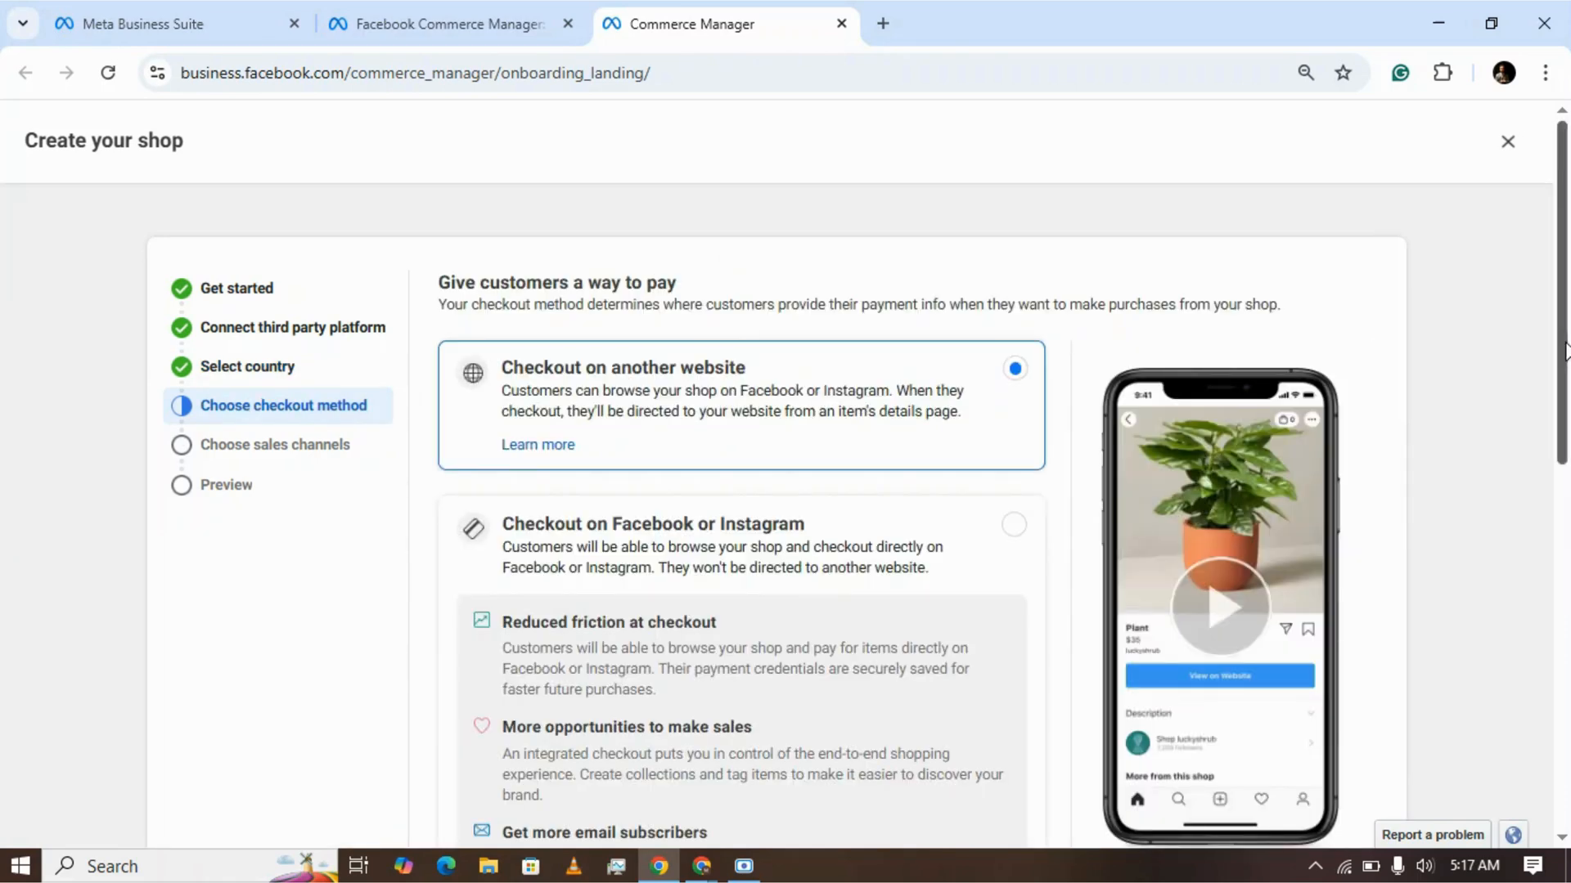
pyautogui.scroll(-3)
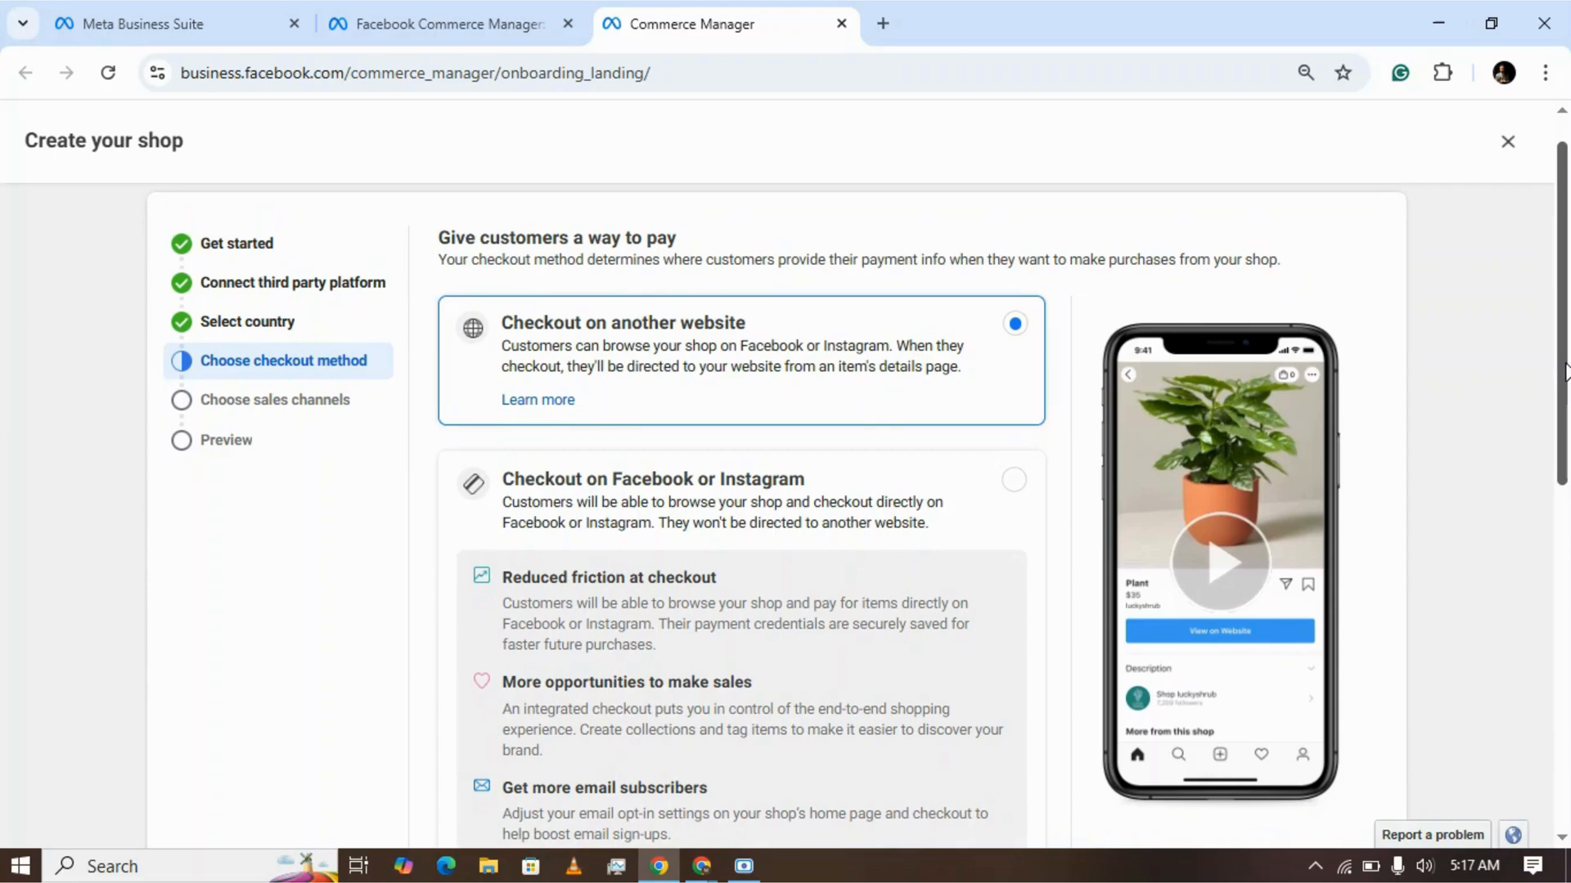
pyautogui.scroll(-3)
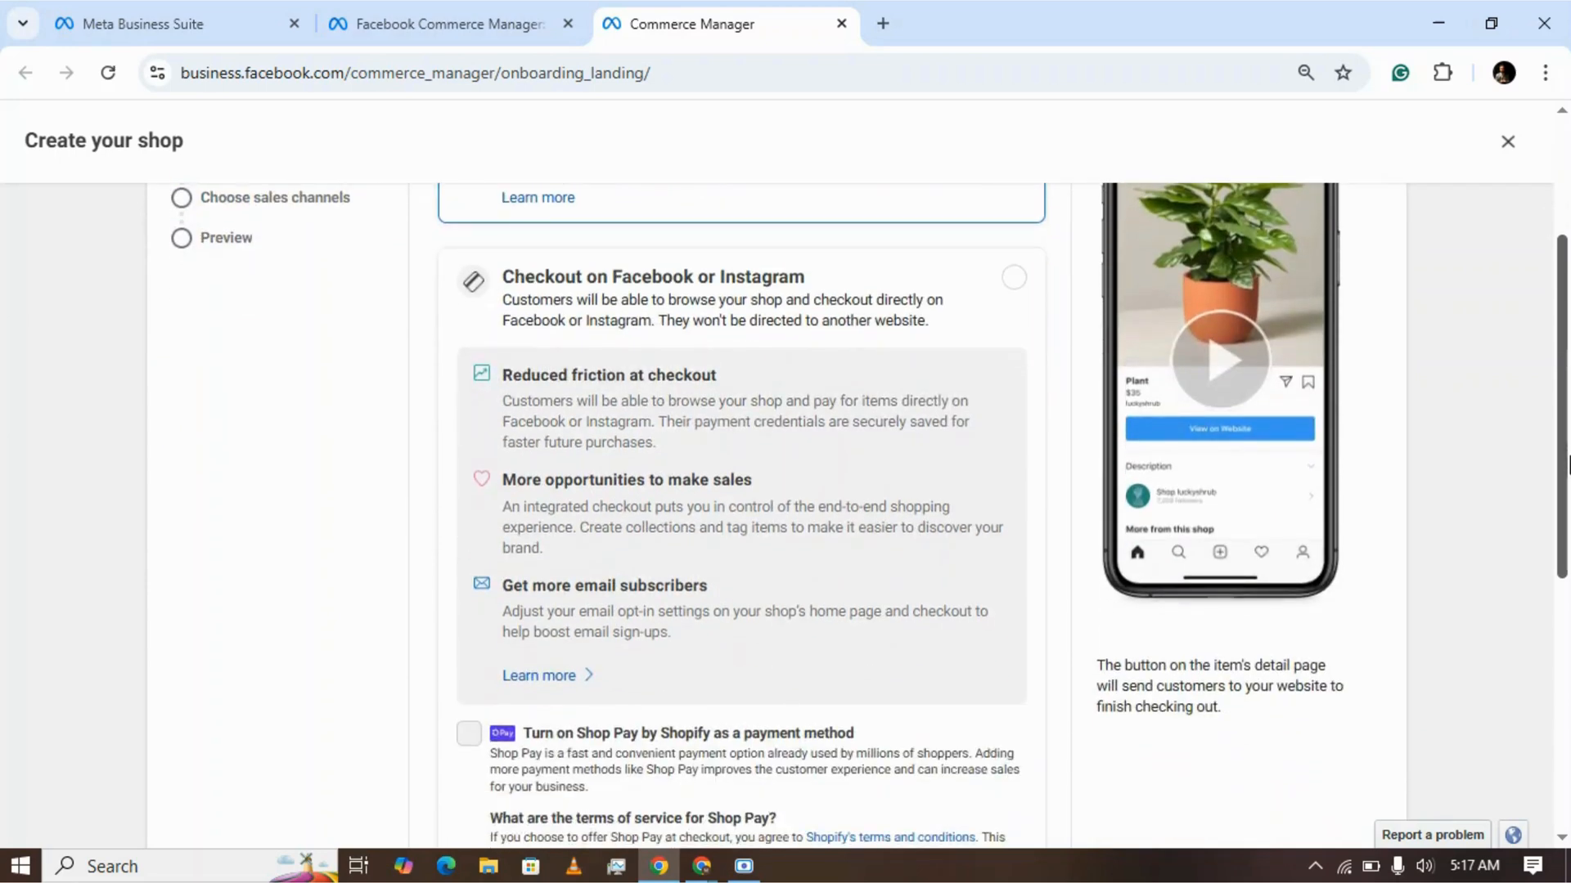
pyautogui.scroll(-3)
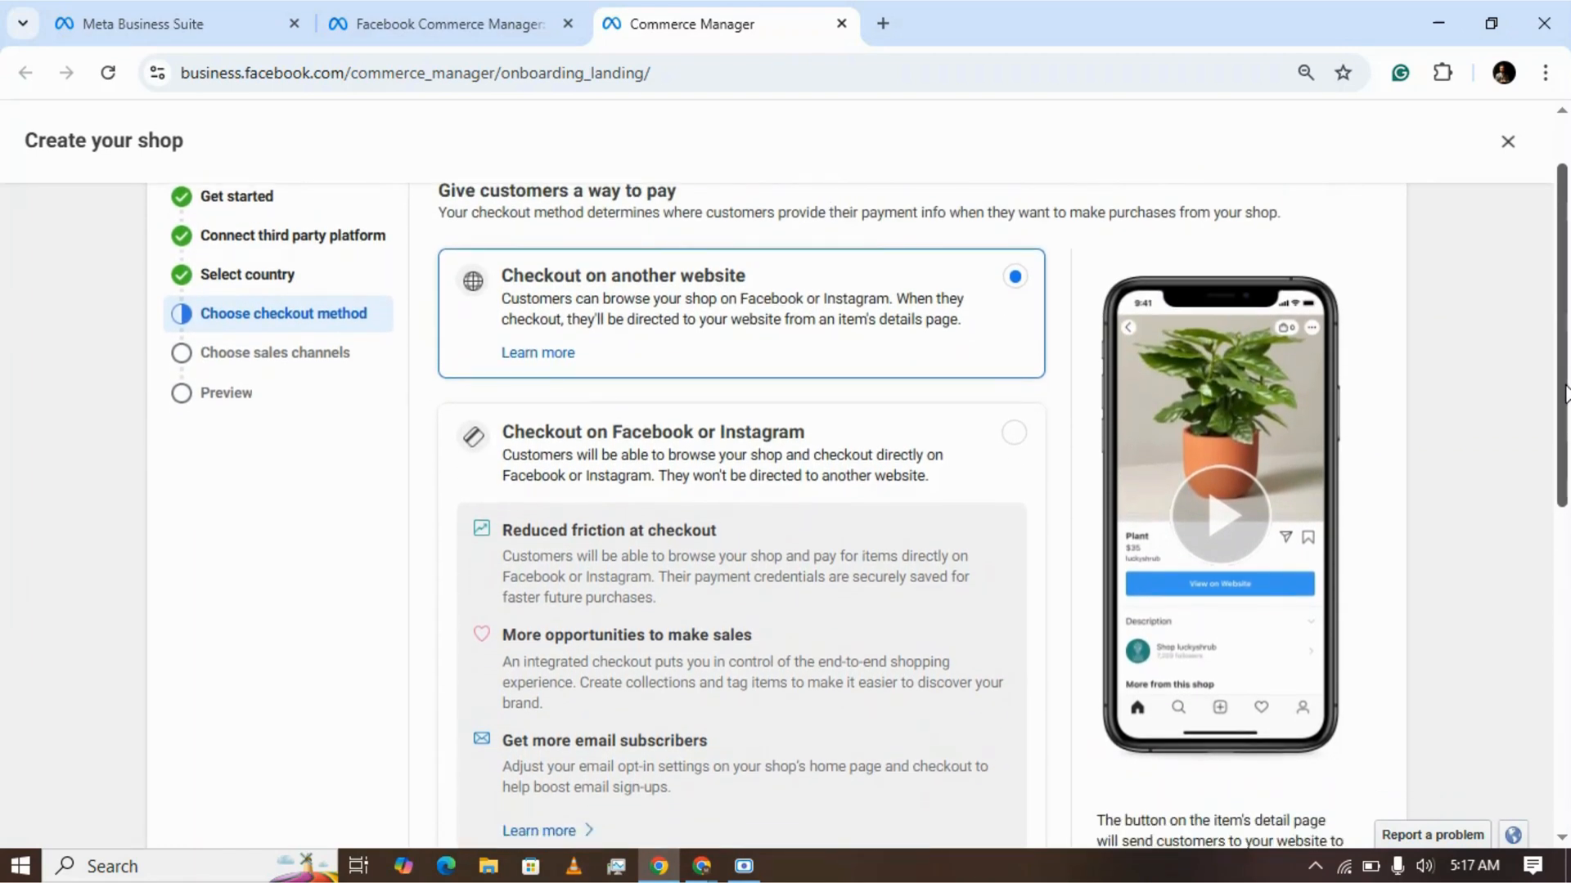
pyautogui.scroll(-3)
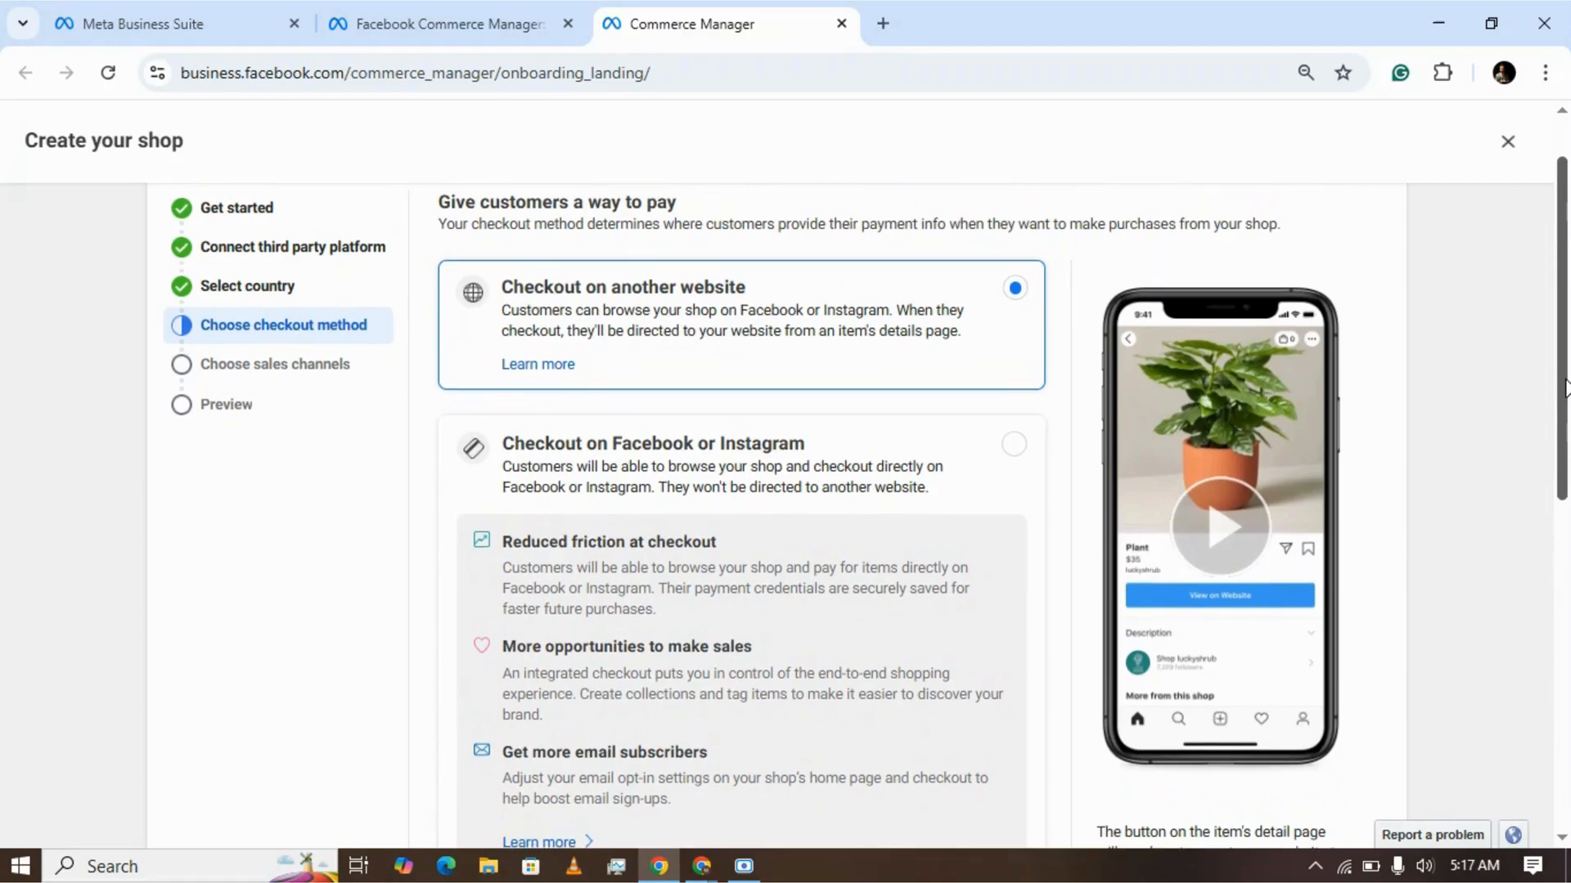
pyautogui.scroll(-3)
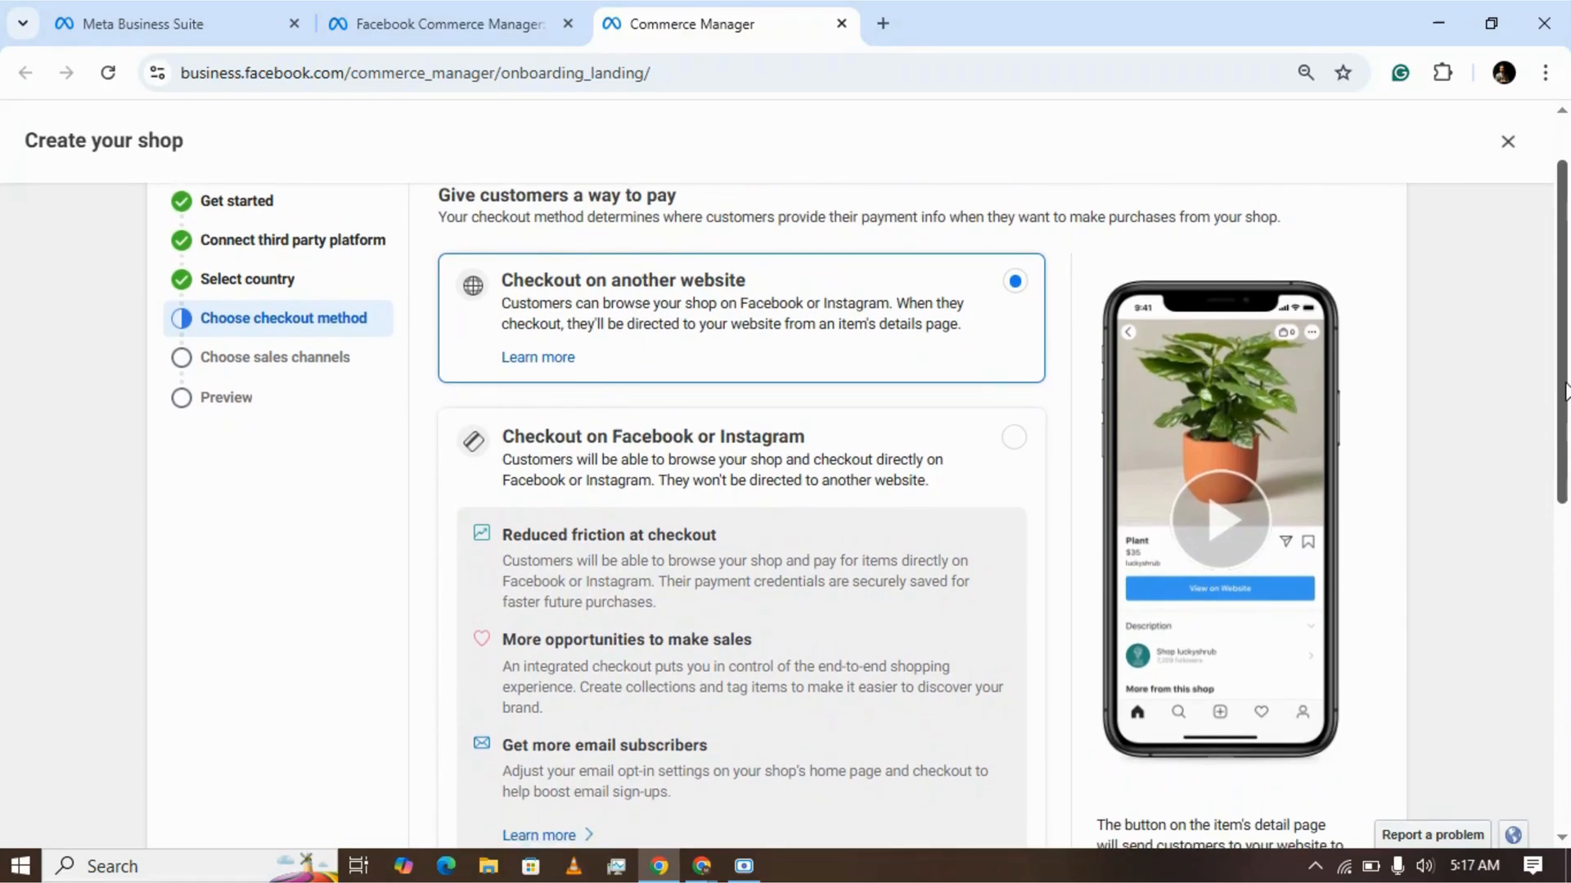
pyautogui.scroll(-3)
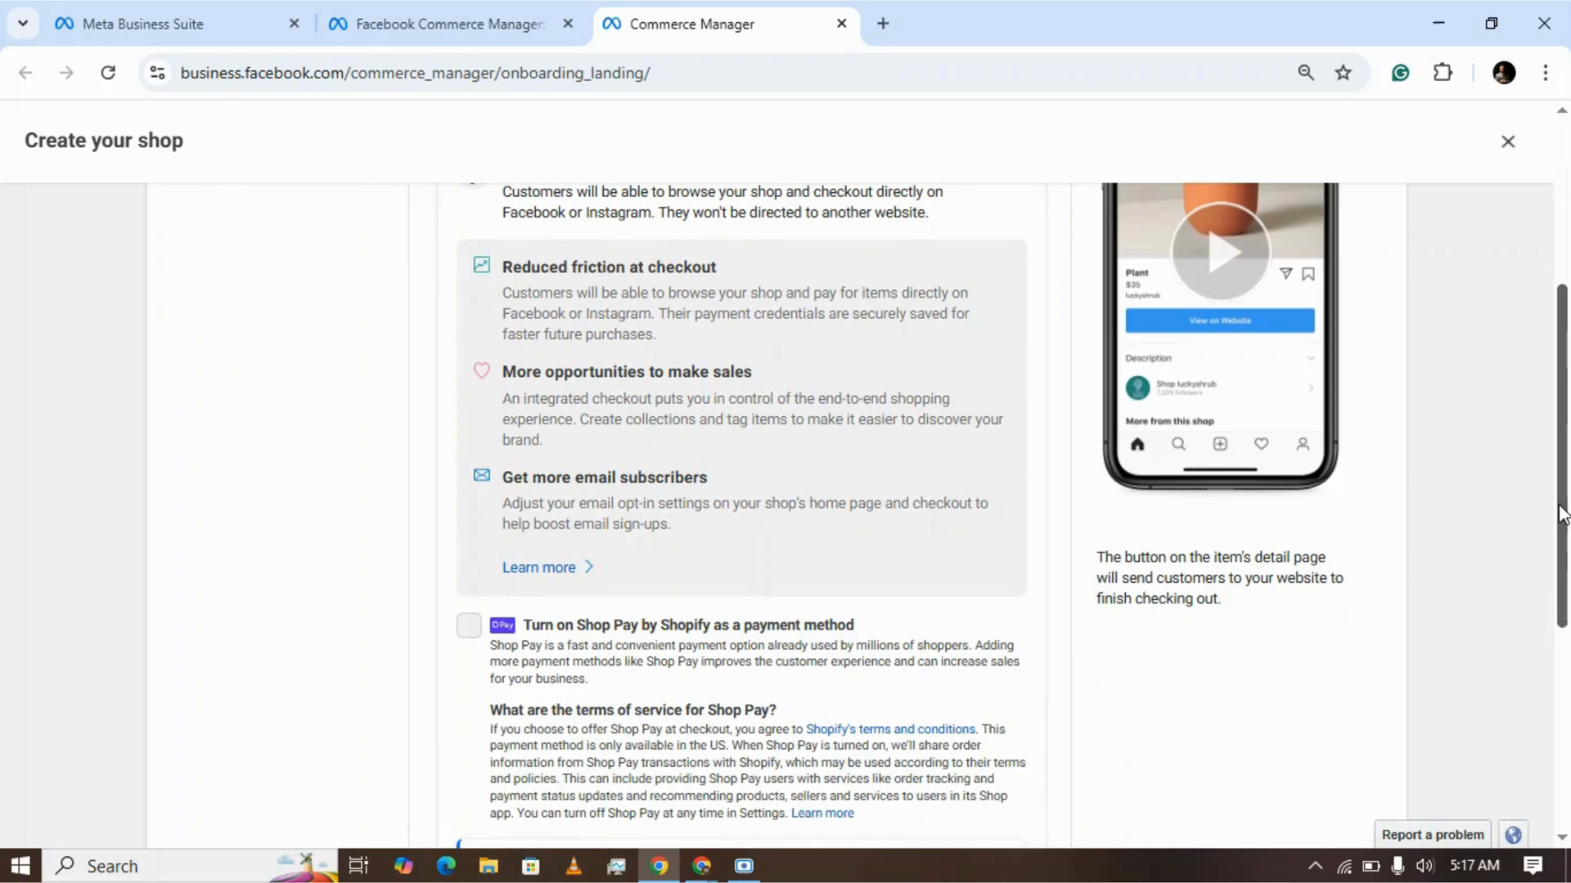
pyautogui.scroll(-3)
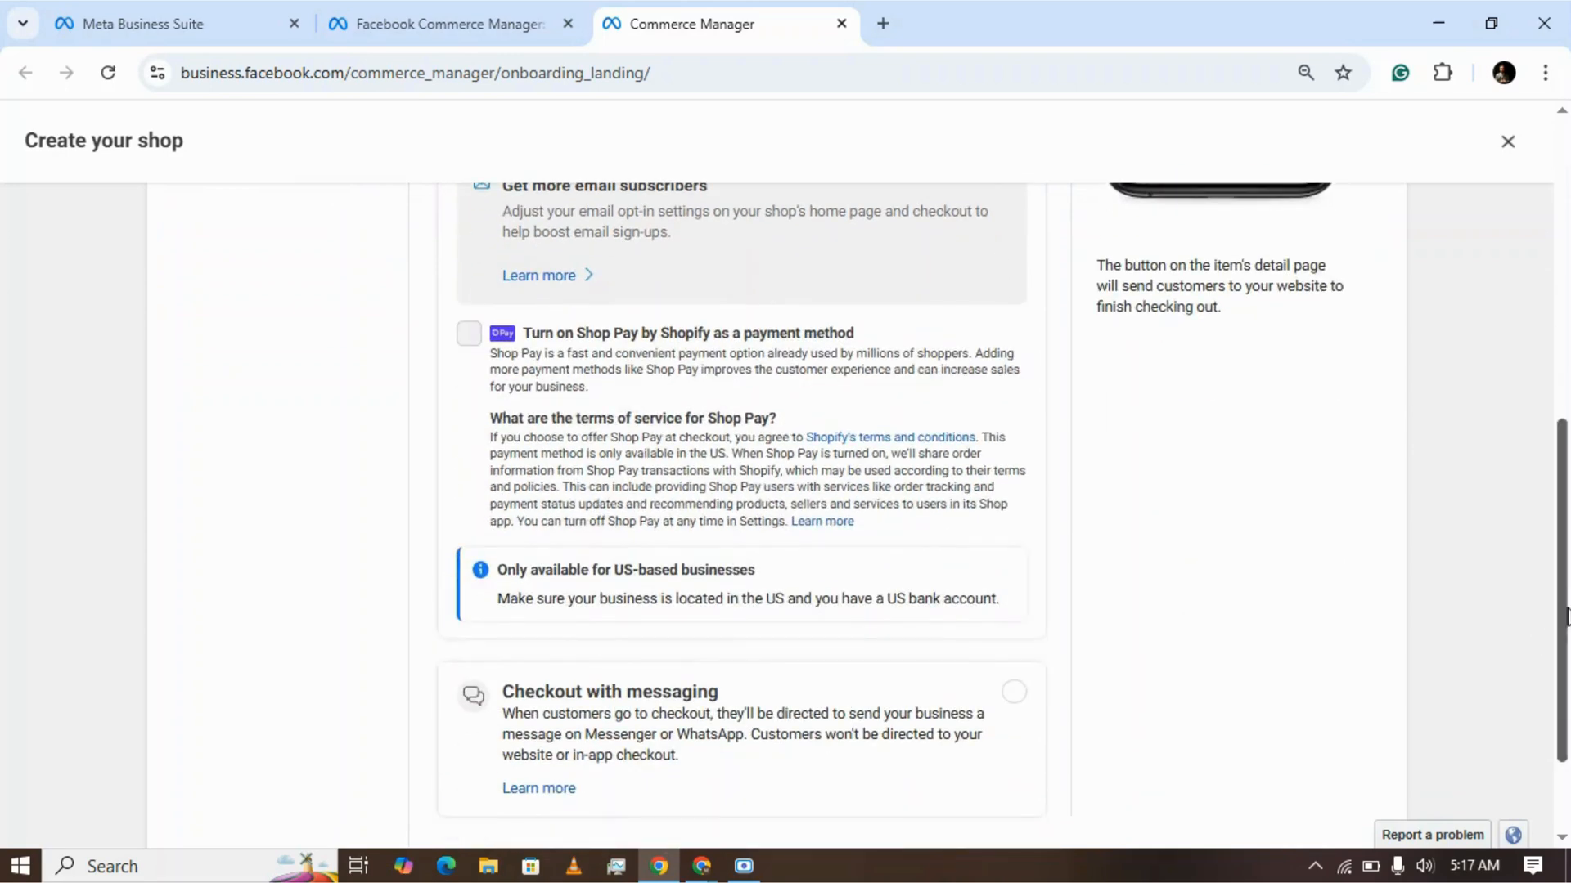
pyautogui.scroll(-3)
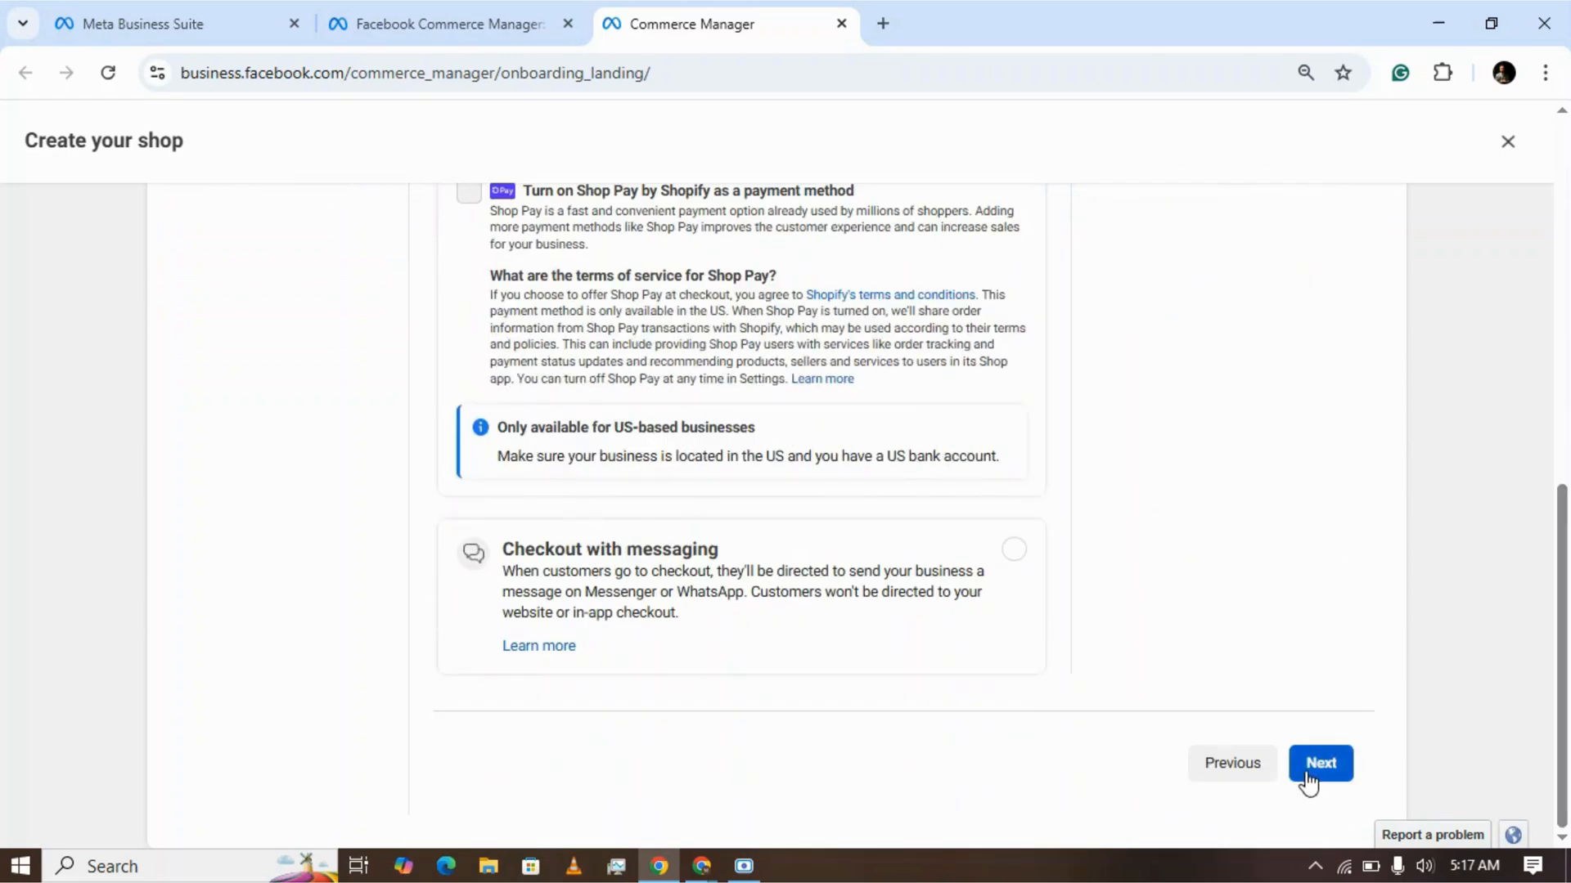
pyautogui.click(1320, 764)
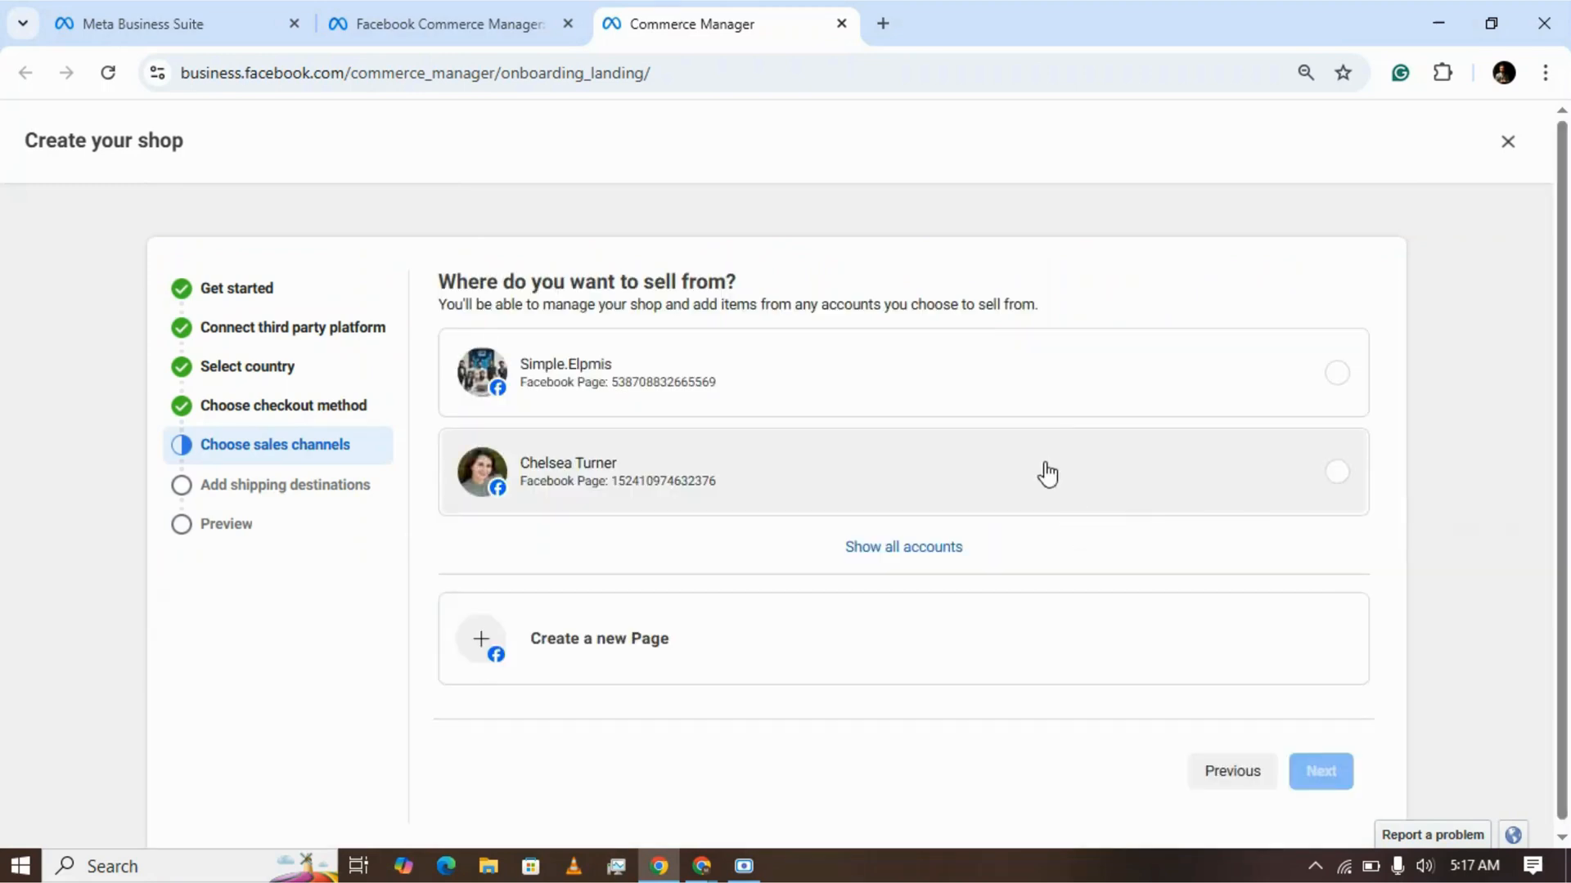
pyautogui.moveTo(542, 99)
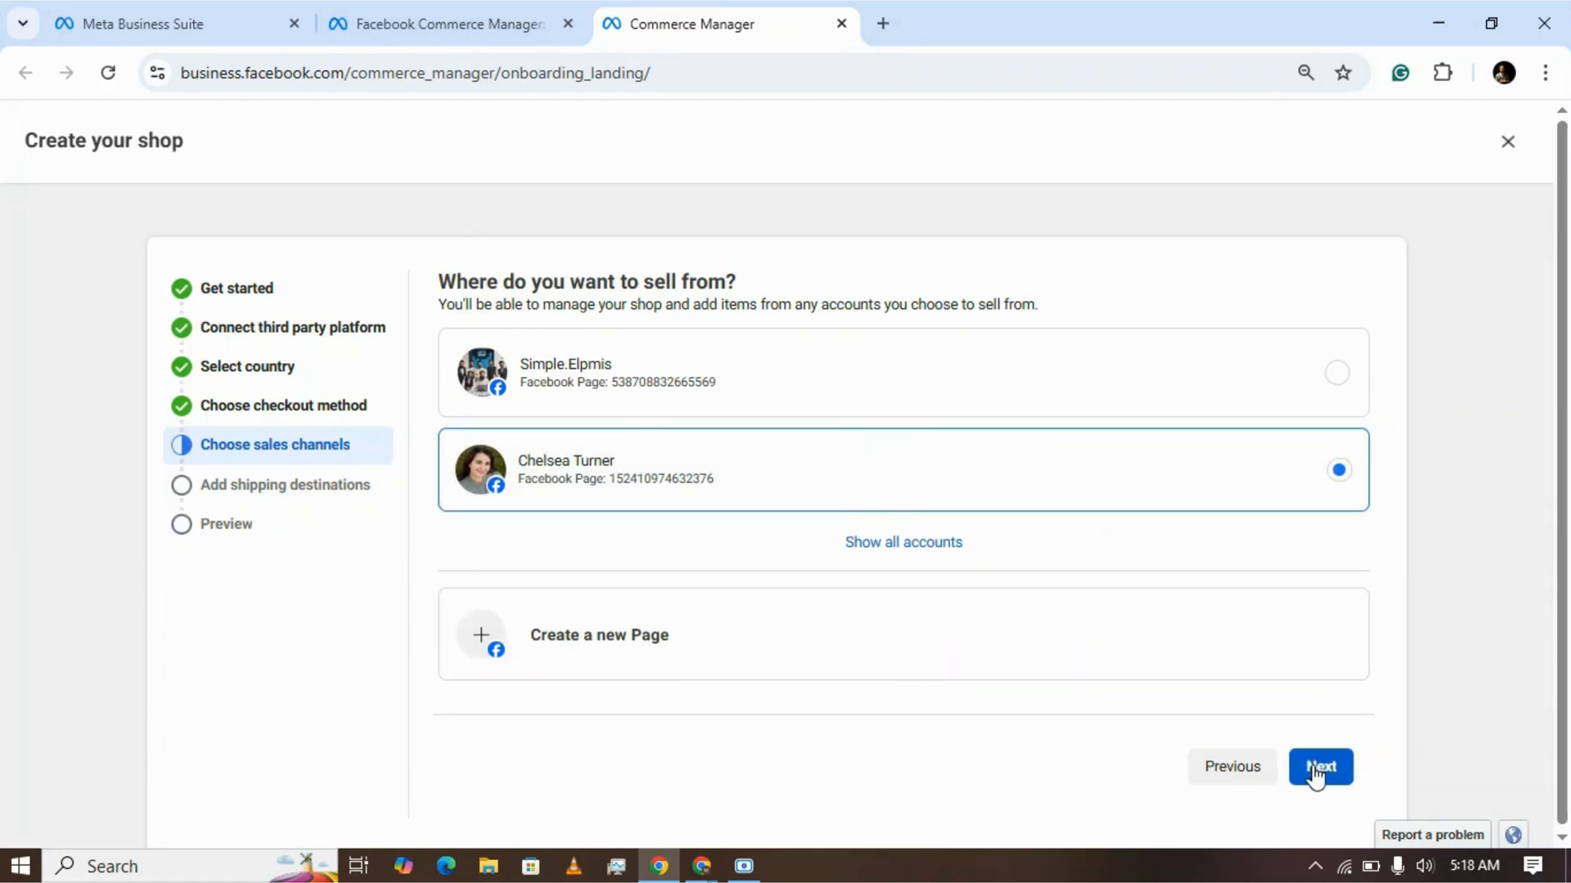
# - Keep Chelsea Turner's Facebook Page as the sales channel and continue to the portfolio step
pyautogui.click(1320, 766)
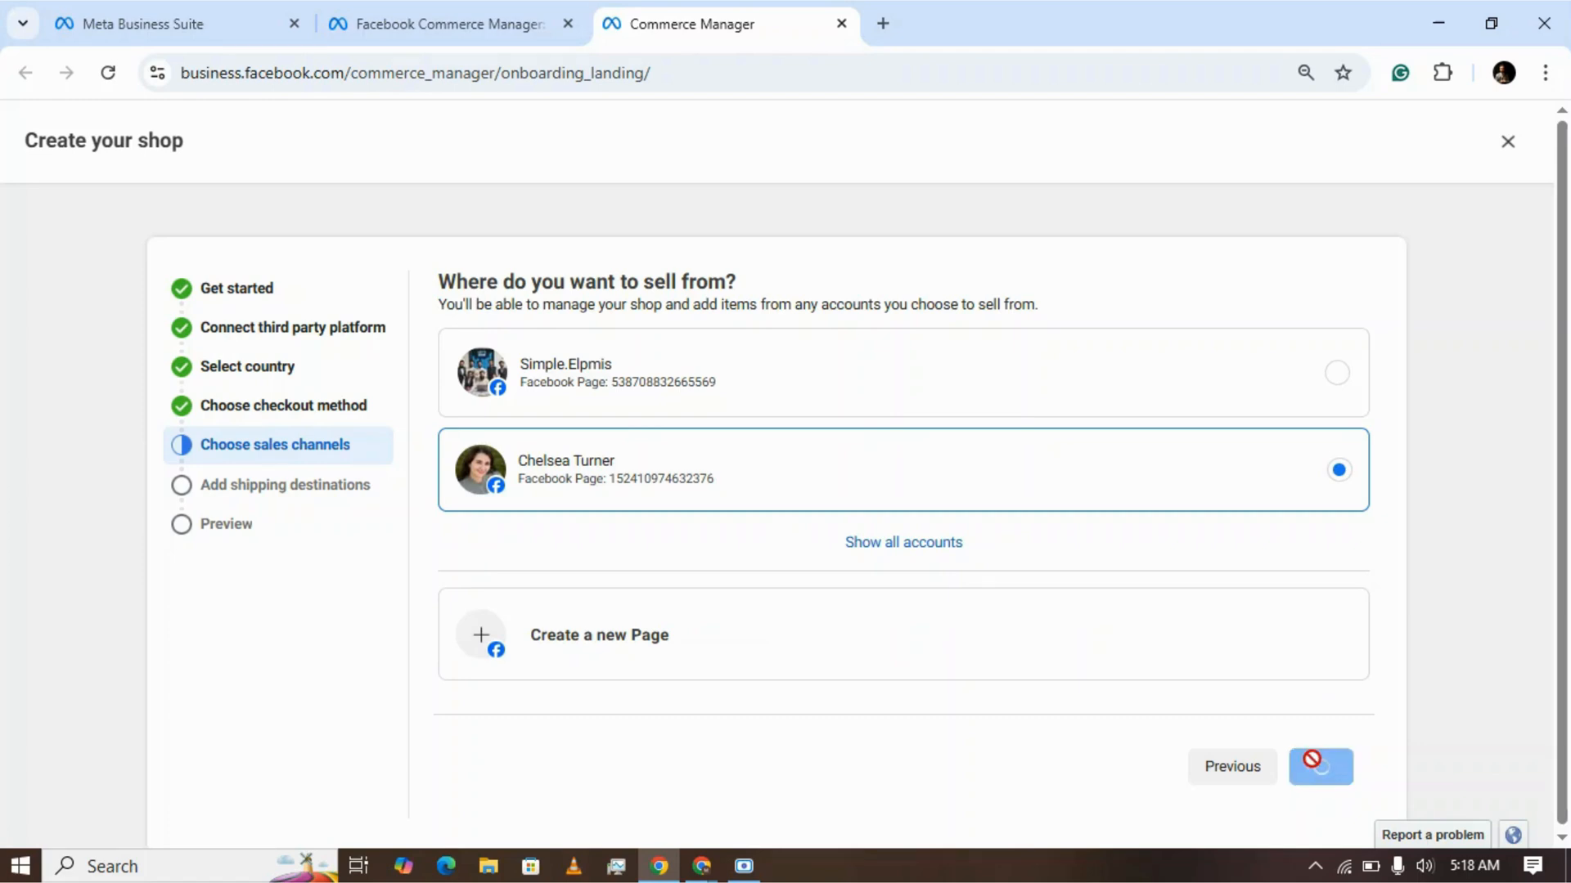
pyautogui.click(1320, 766)
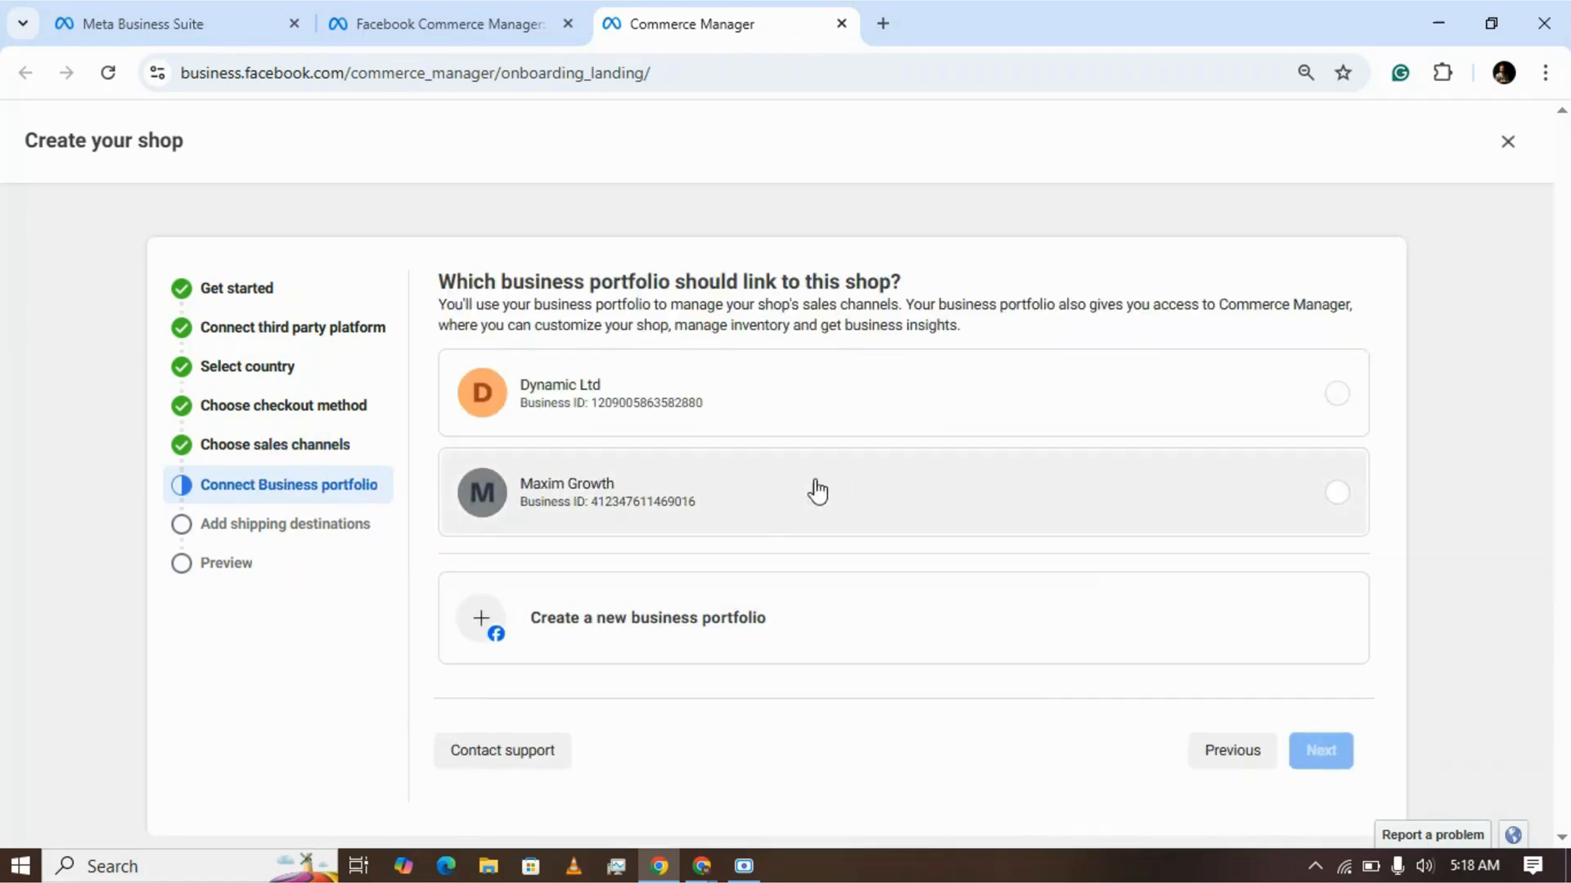
pyautogui.moveTo(722, 520)
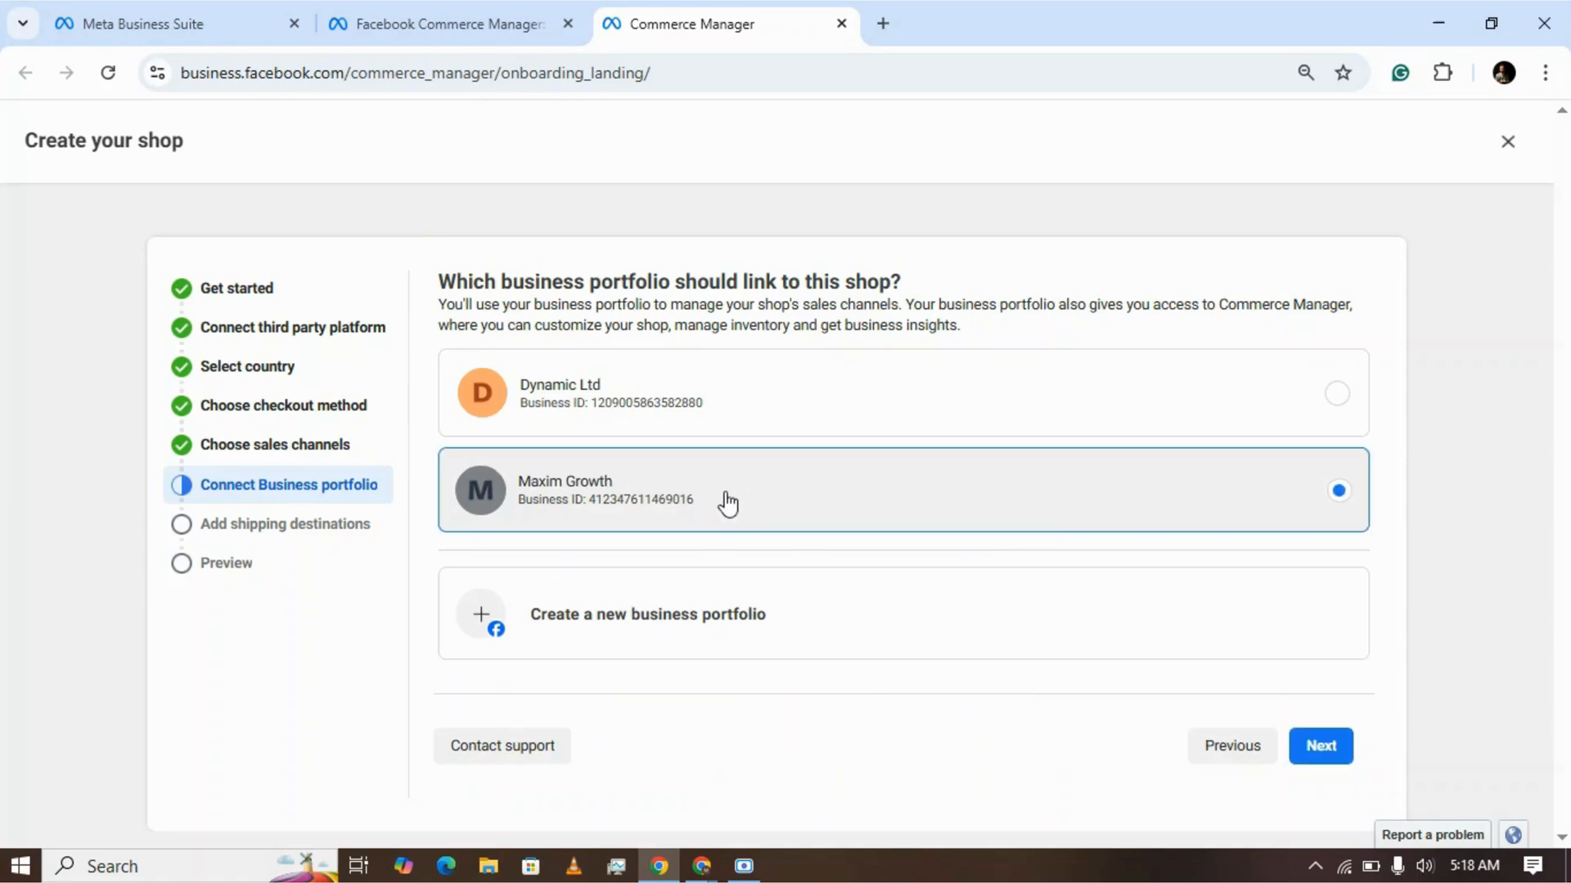
# - Continue with the Maxim Growth business portfolio to the catalog selection step
pyautogui.click(1320, 746)
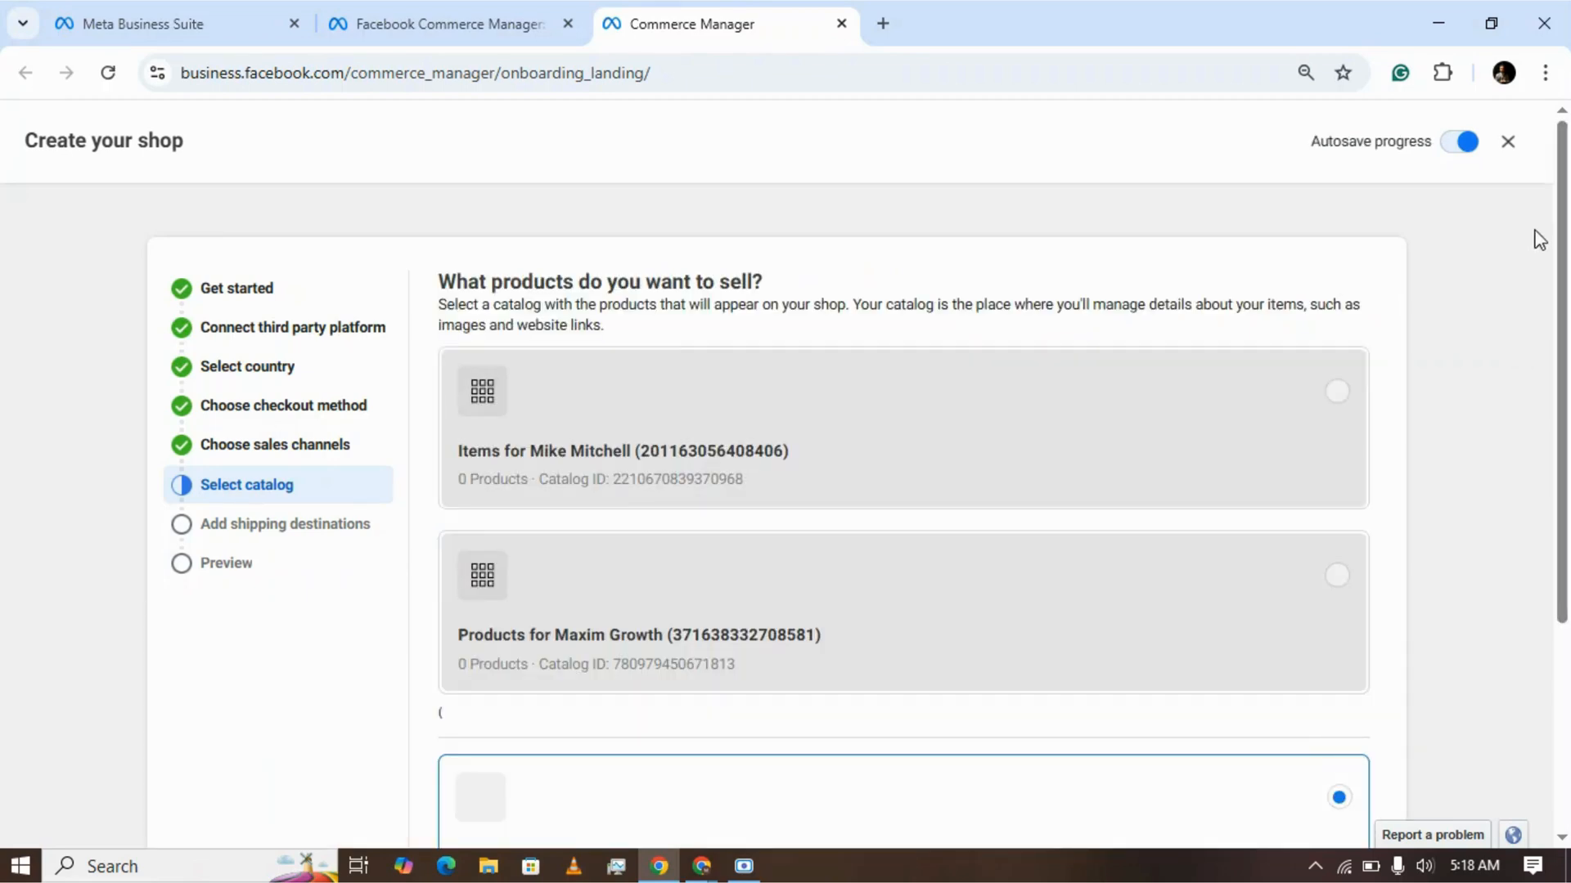
# - Keep 'Create new catalog' with its default Chelsea Turner name and continue to shipping destinations
pyautogui.scroll(-3)
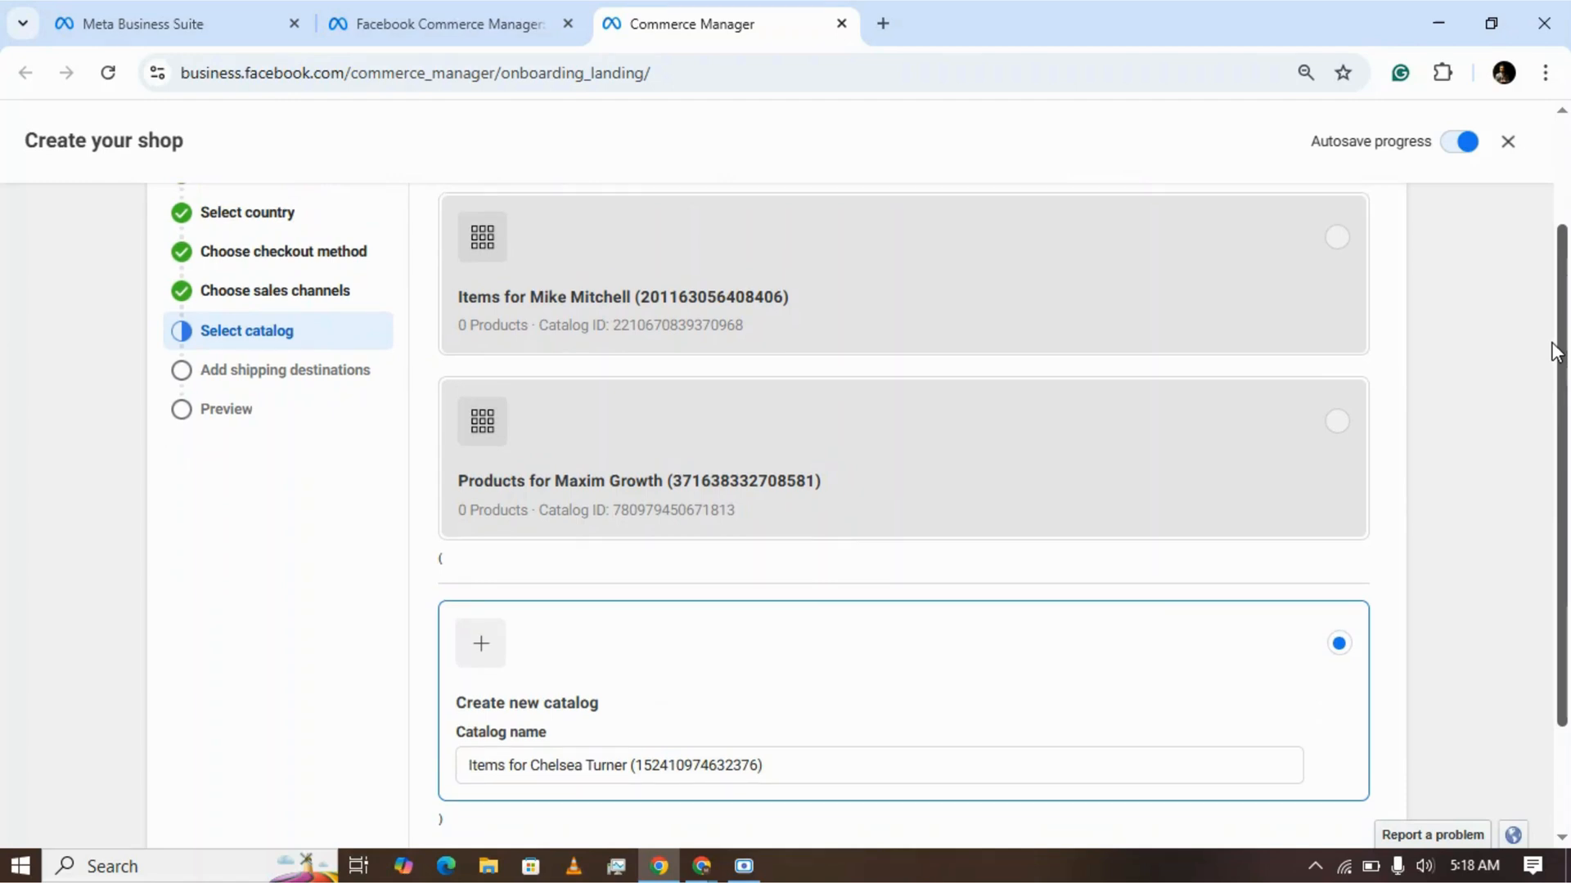
pyautogui.scroll(-3)
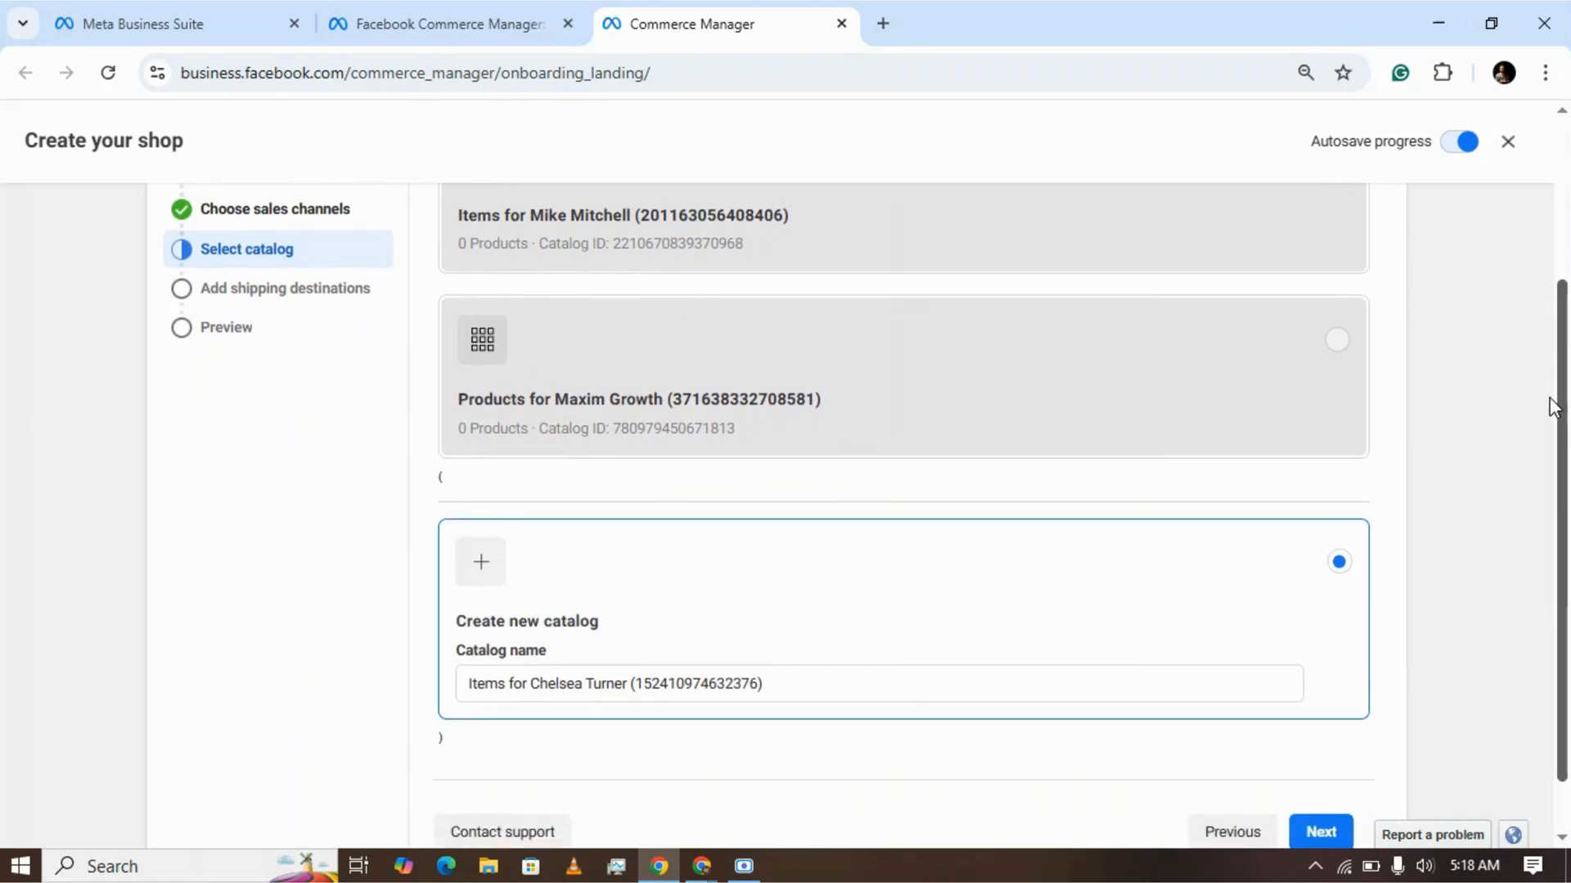
pyautogui.scroll(-3)
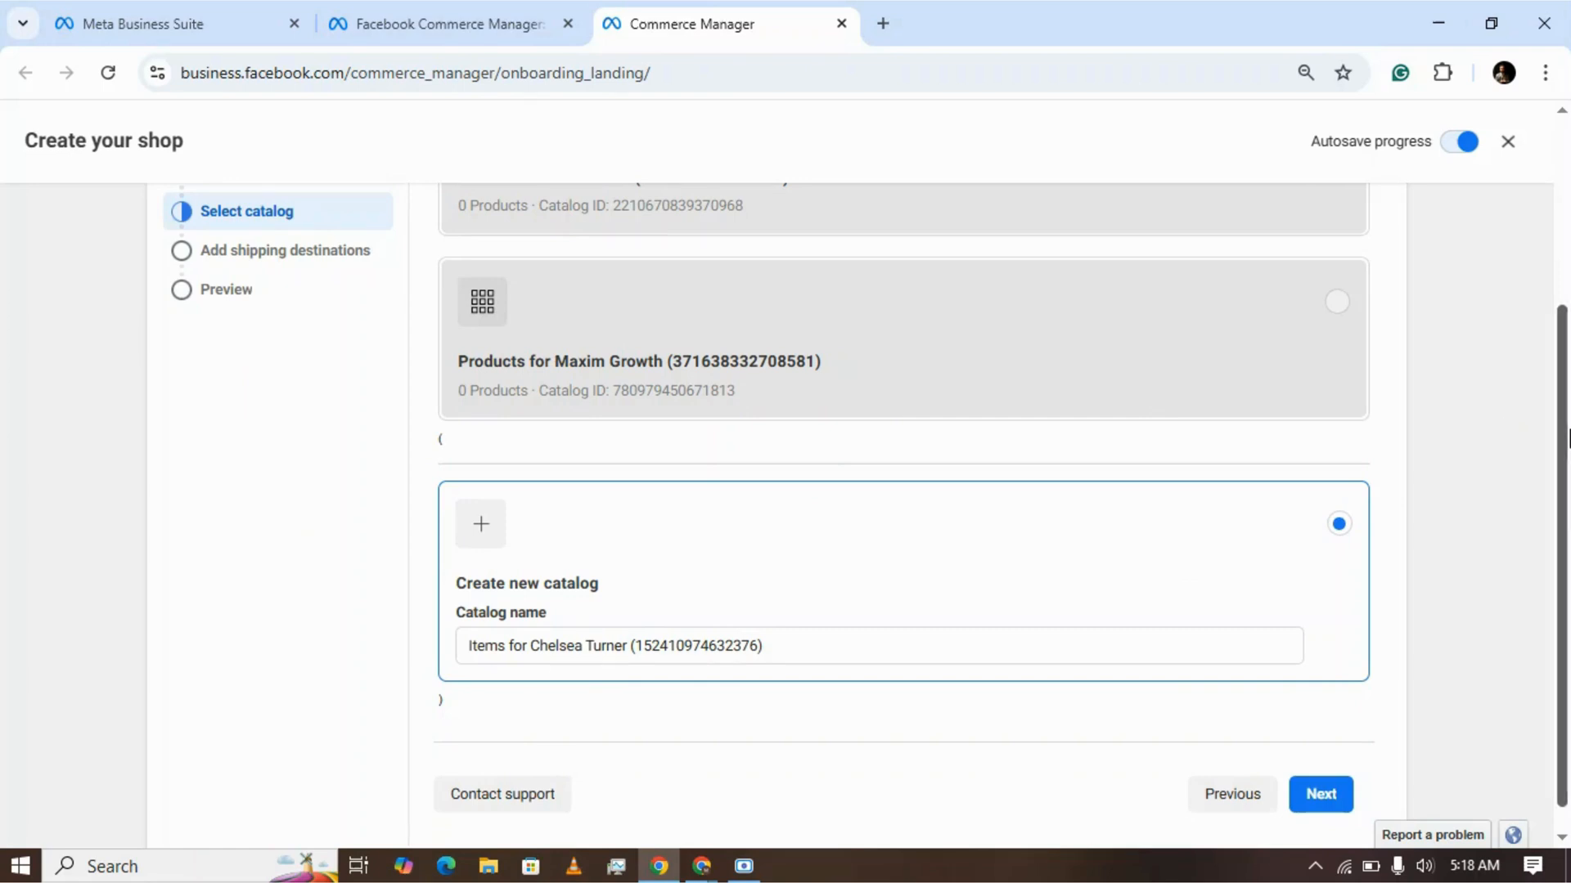
pyautogui.scroll(-3)
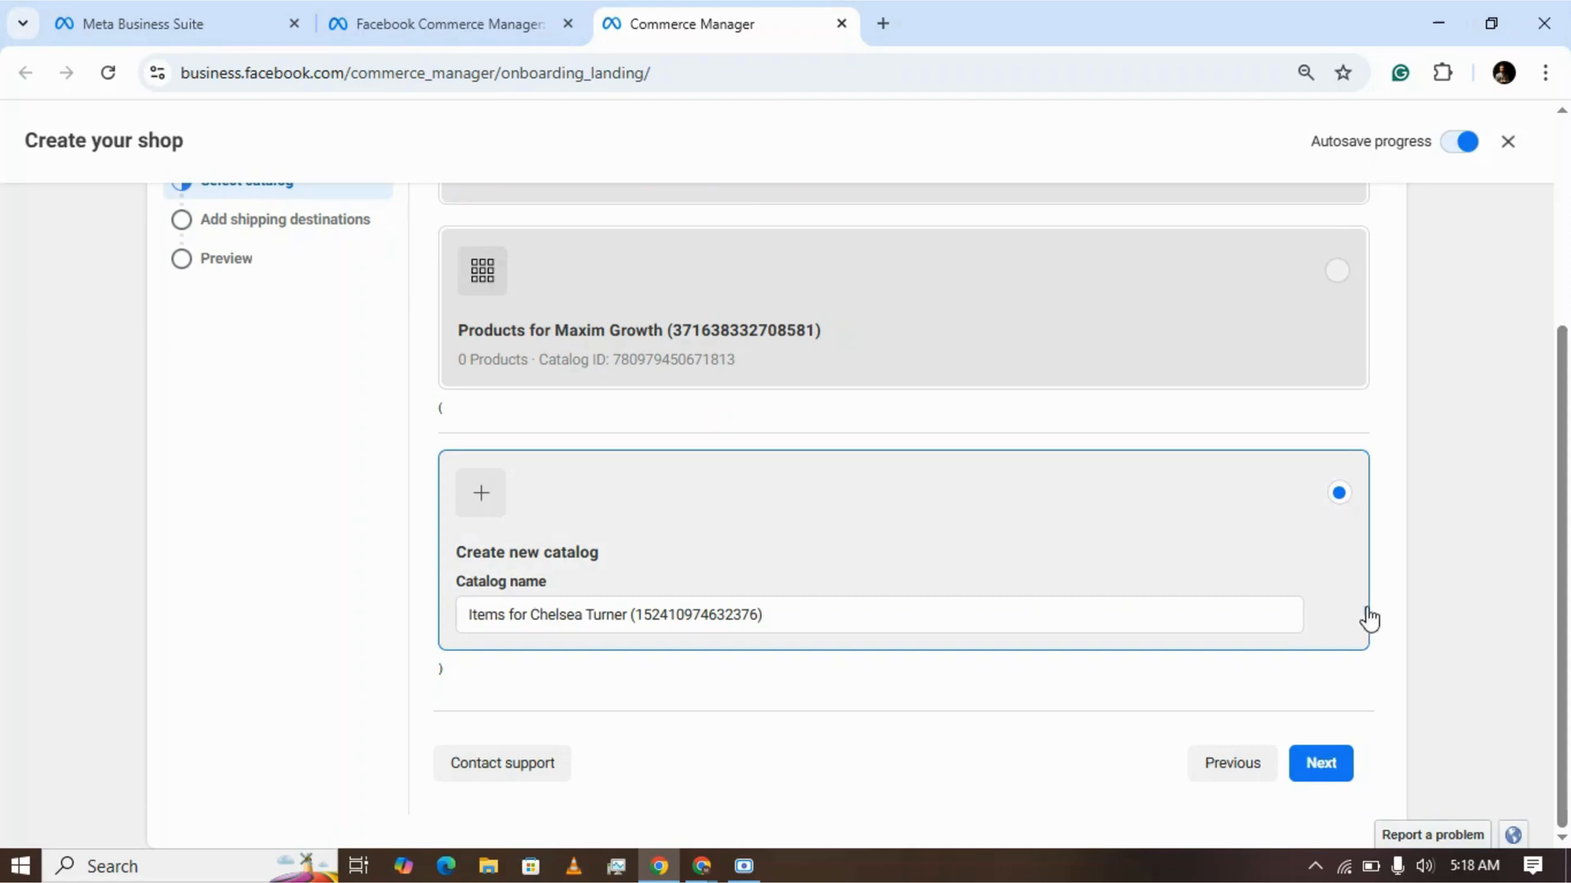
pyautogui.click(1320, 763)
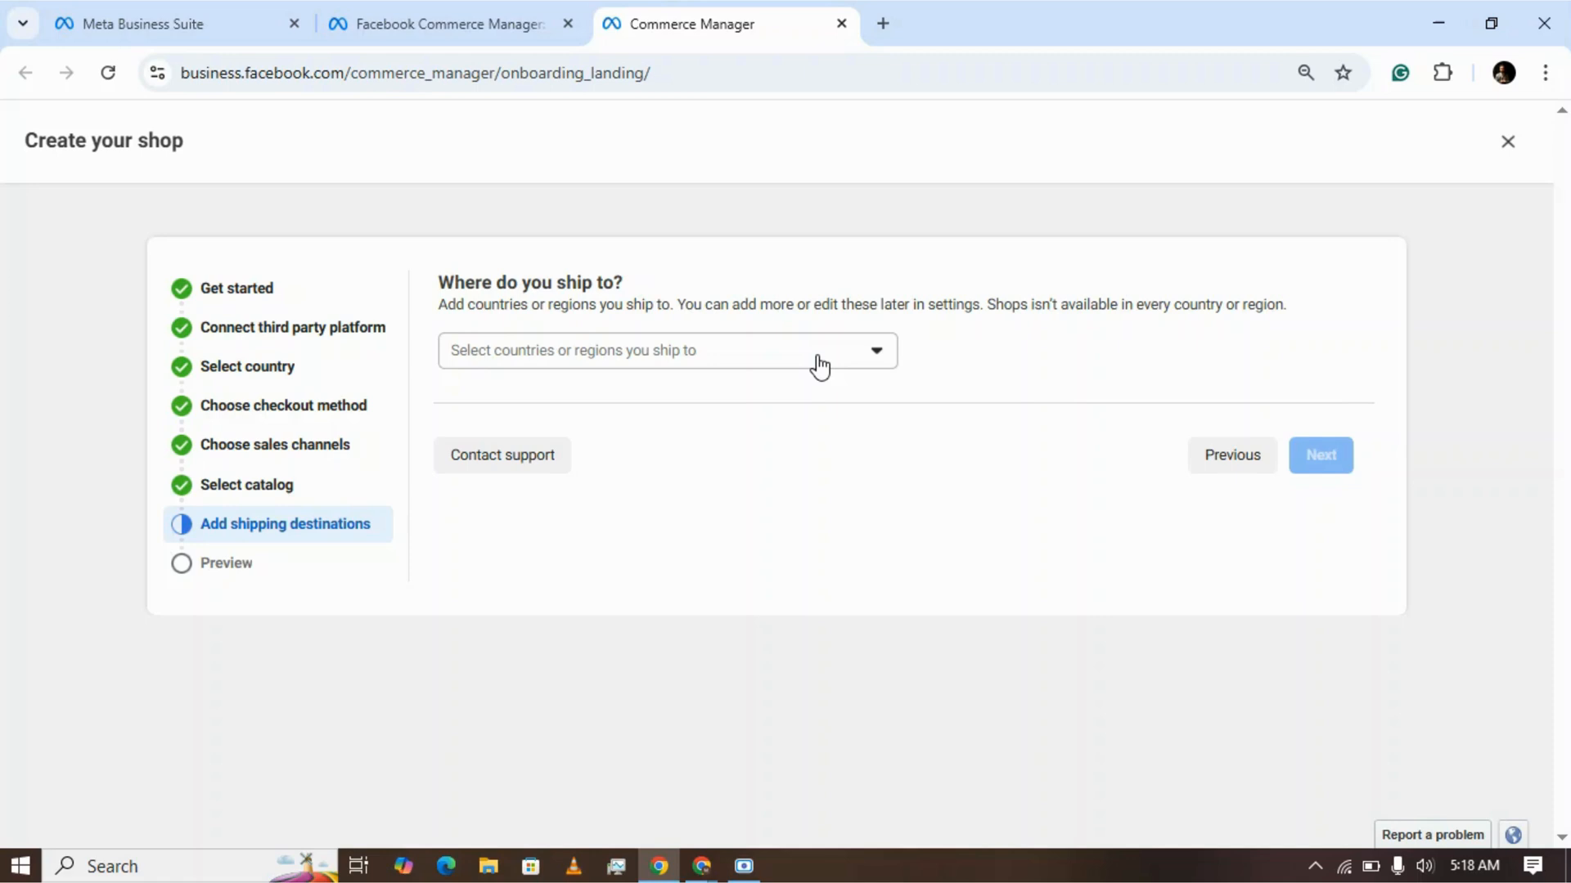
# - Add United Kingdom as the shipping destination and continue to the Preview step
pyautogui.click(666, 350)
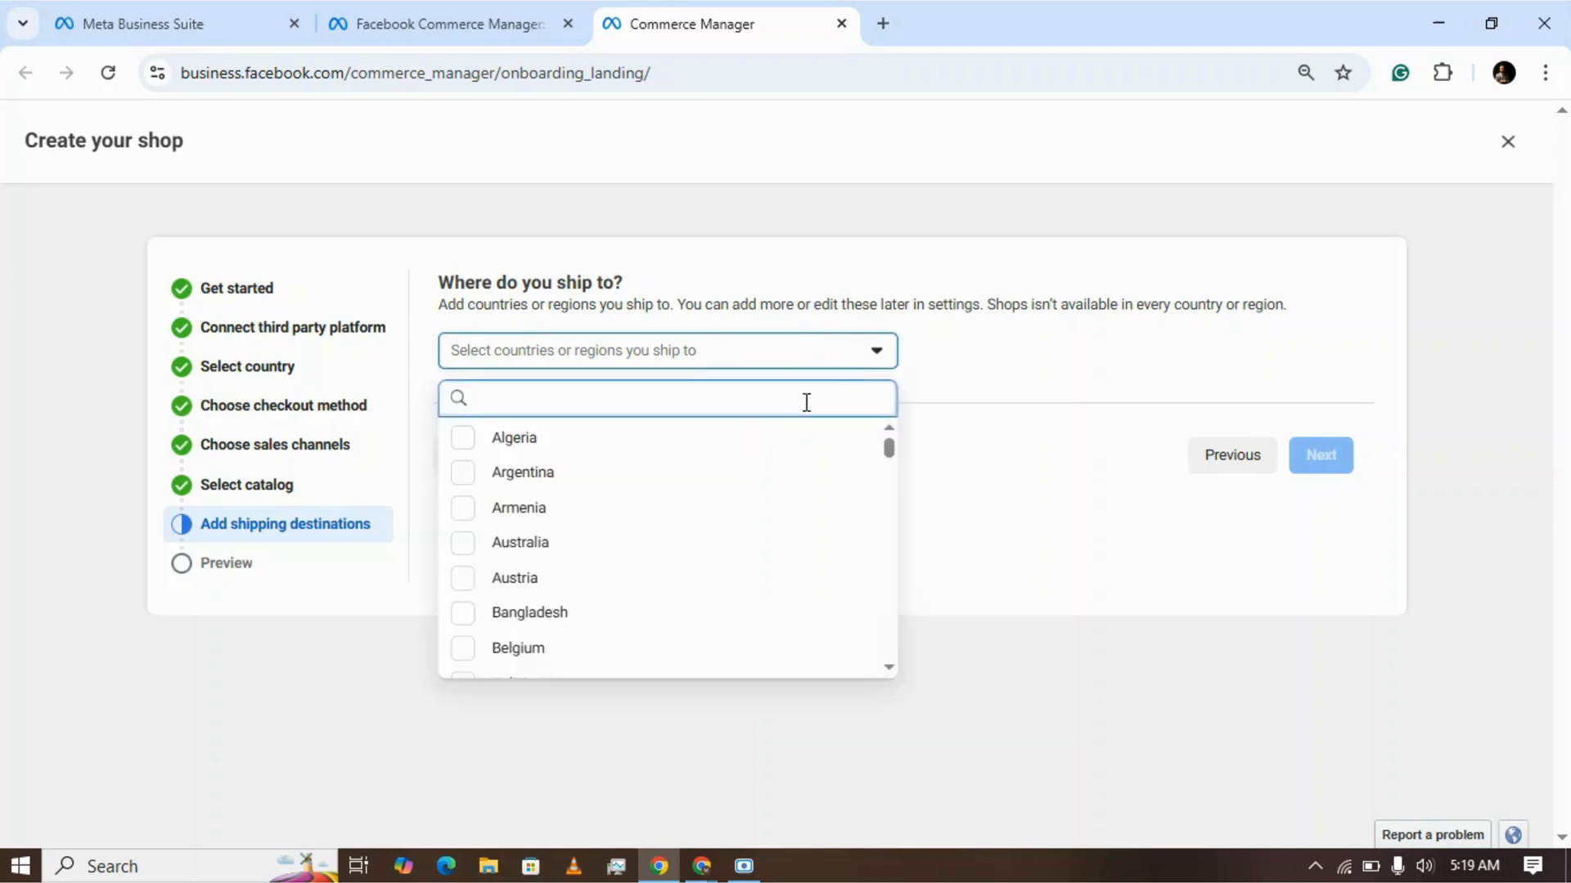
pyautogui.write('Un')
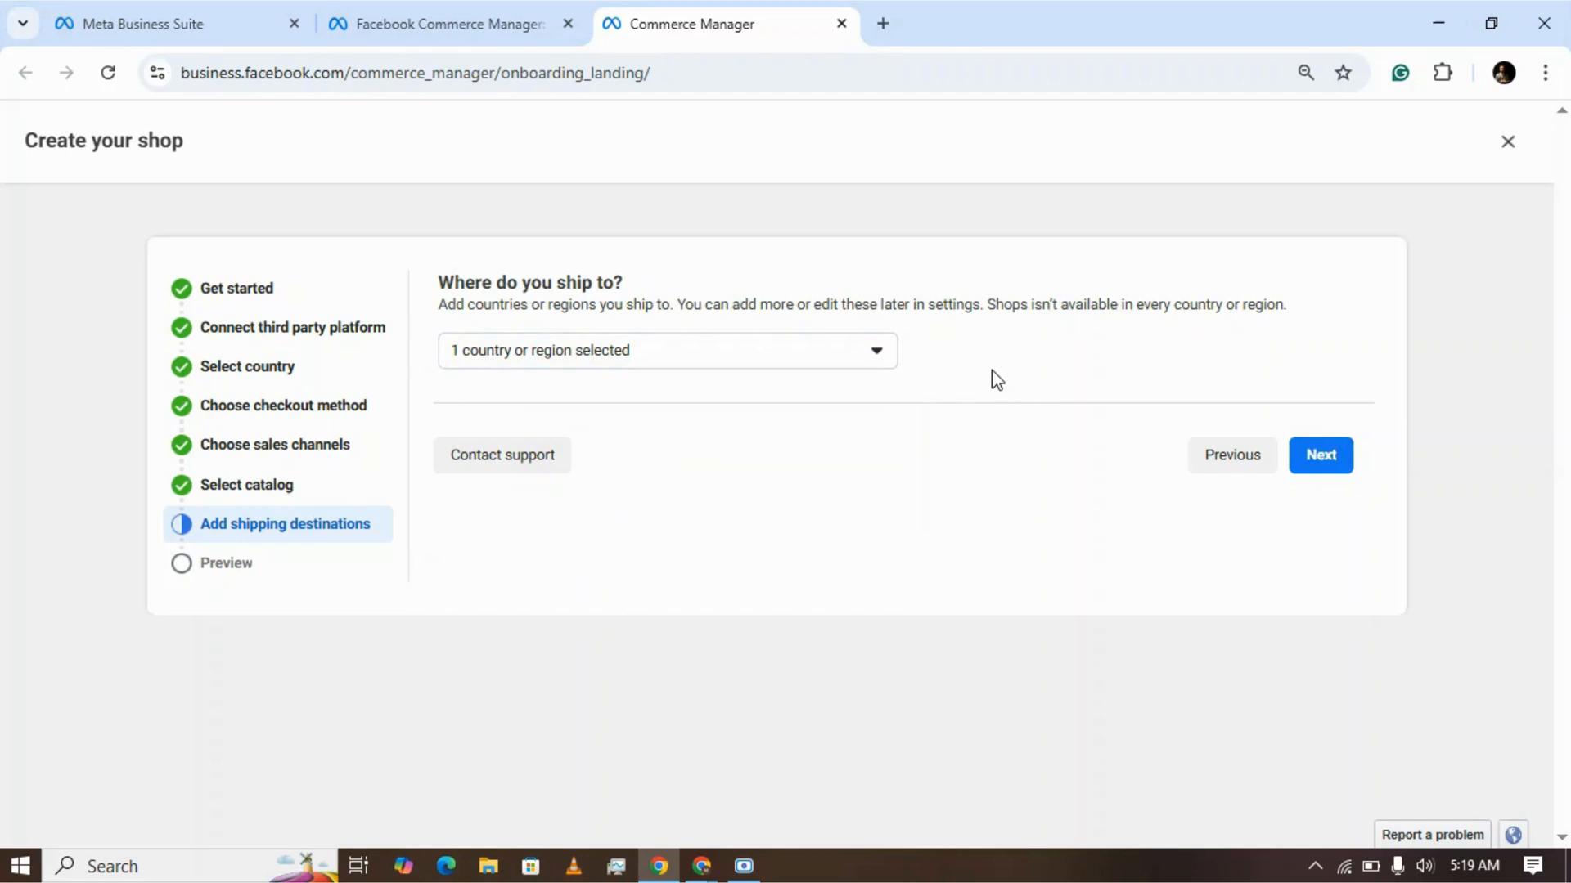
pyautogui.click(1318, 455)
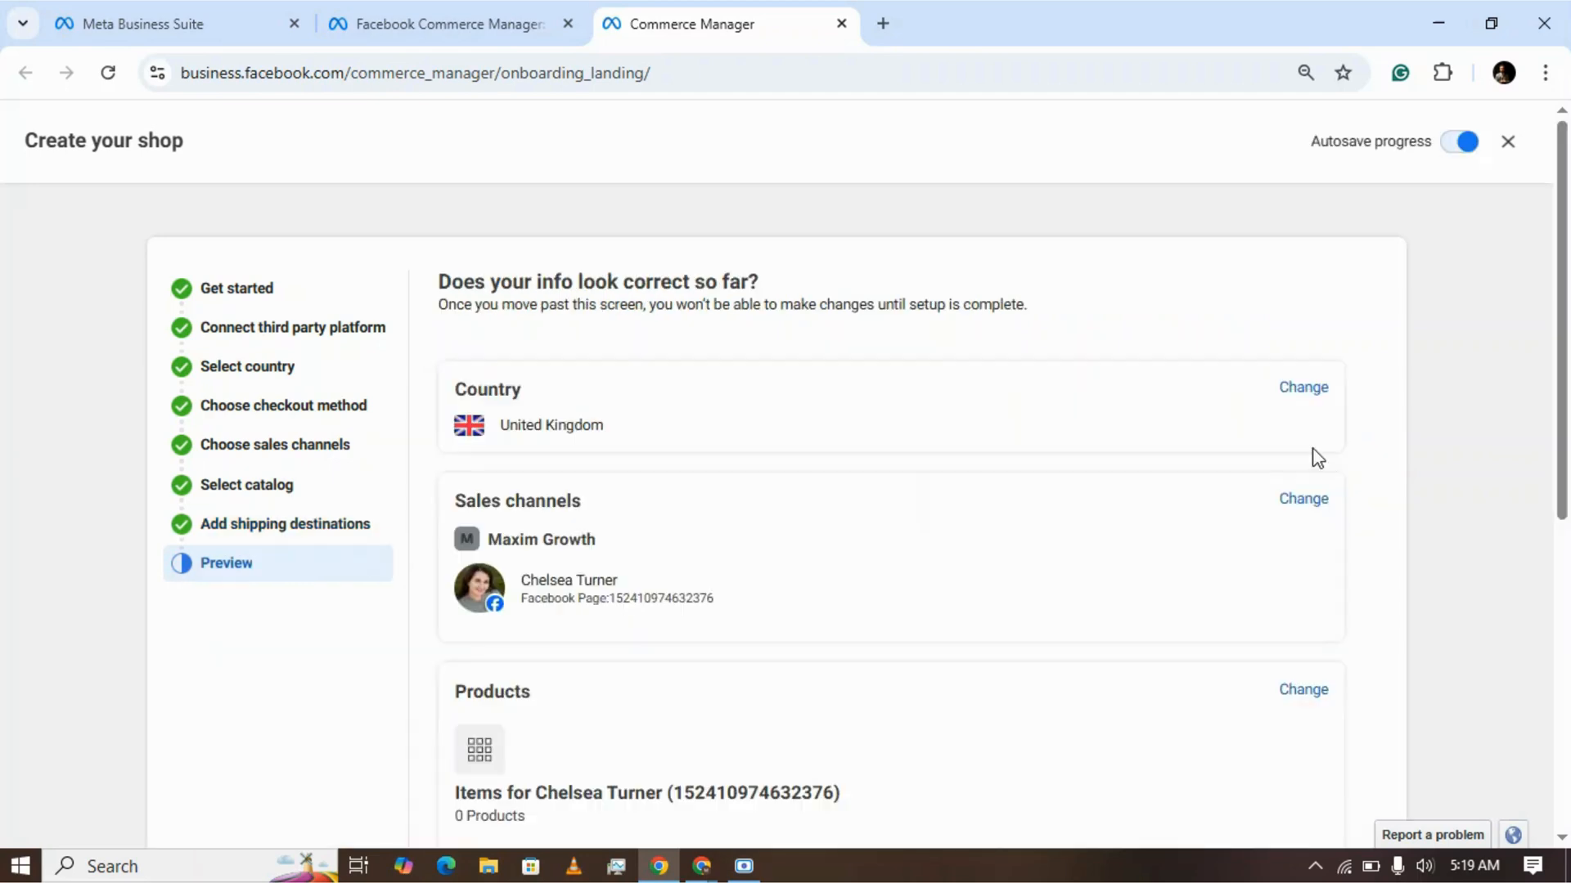
# - Review the preview, accept the Seller Agreement and submit with Finish setup
pyautogui.scroll(-3)
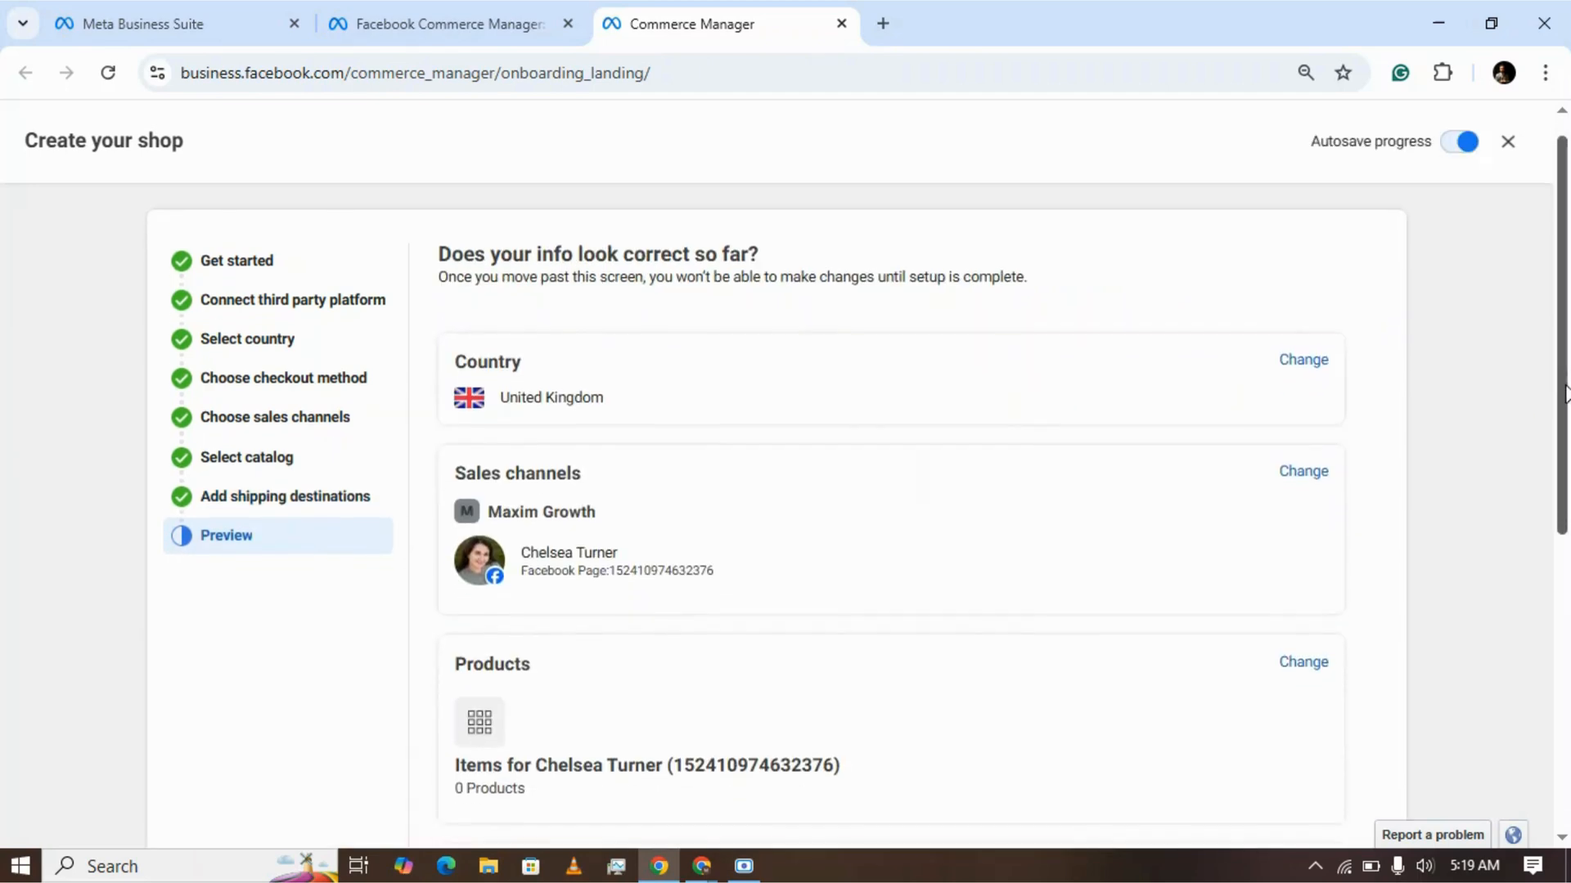
pyautogui.scroll(-3)
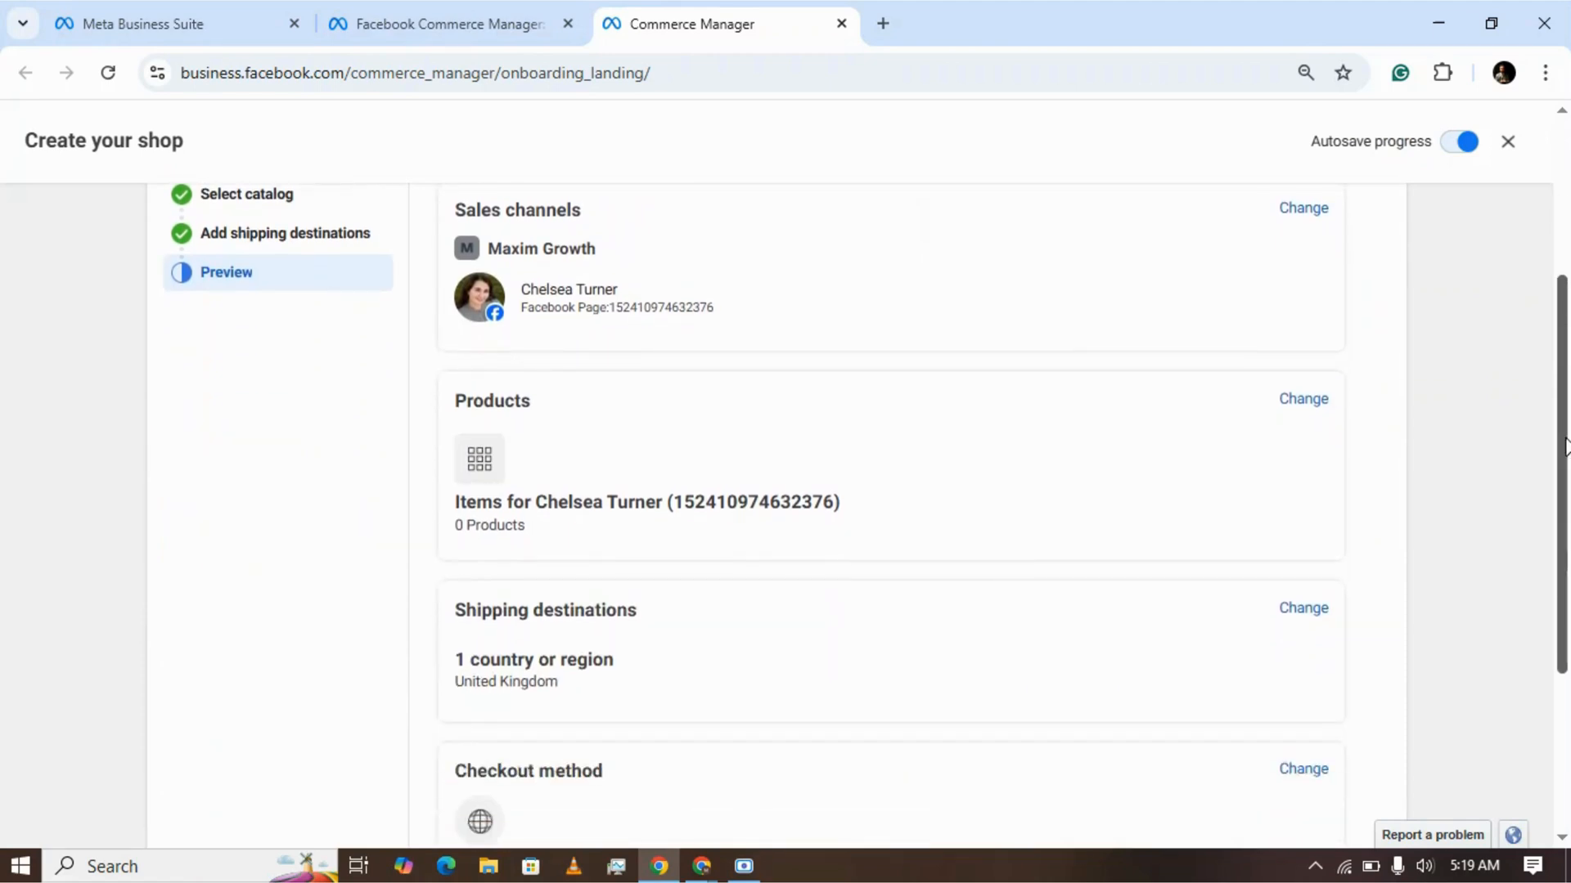
pyautogui.scroll(-3)
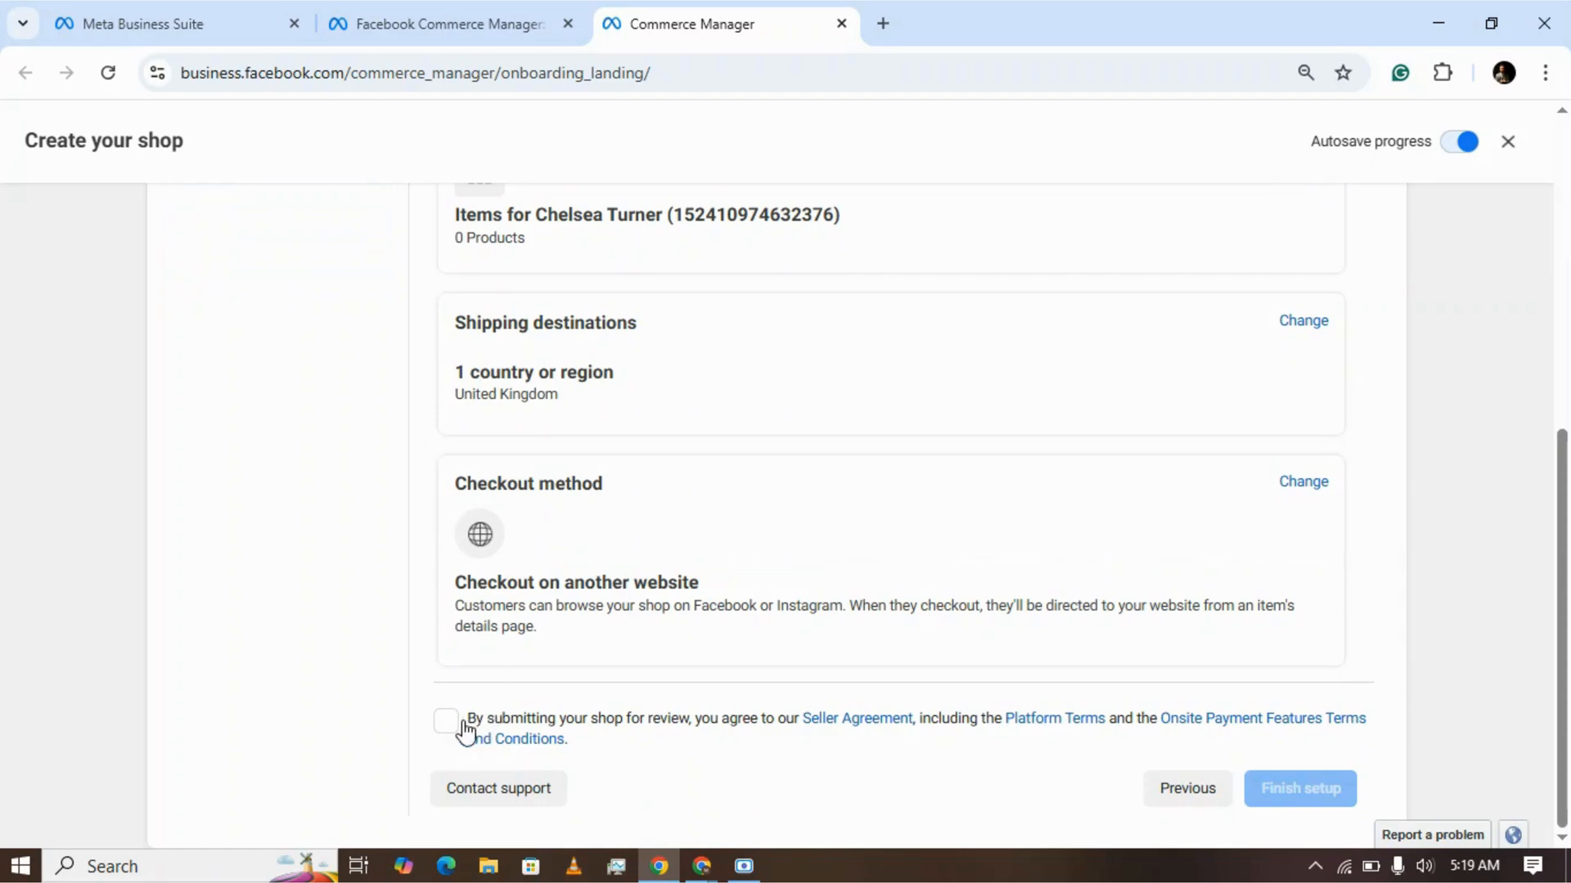
pyautogui.click(445, 721)
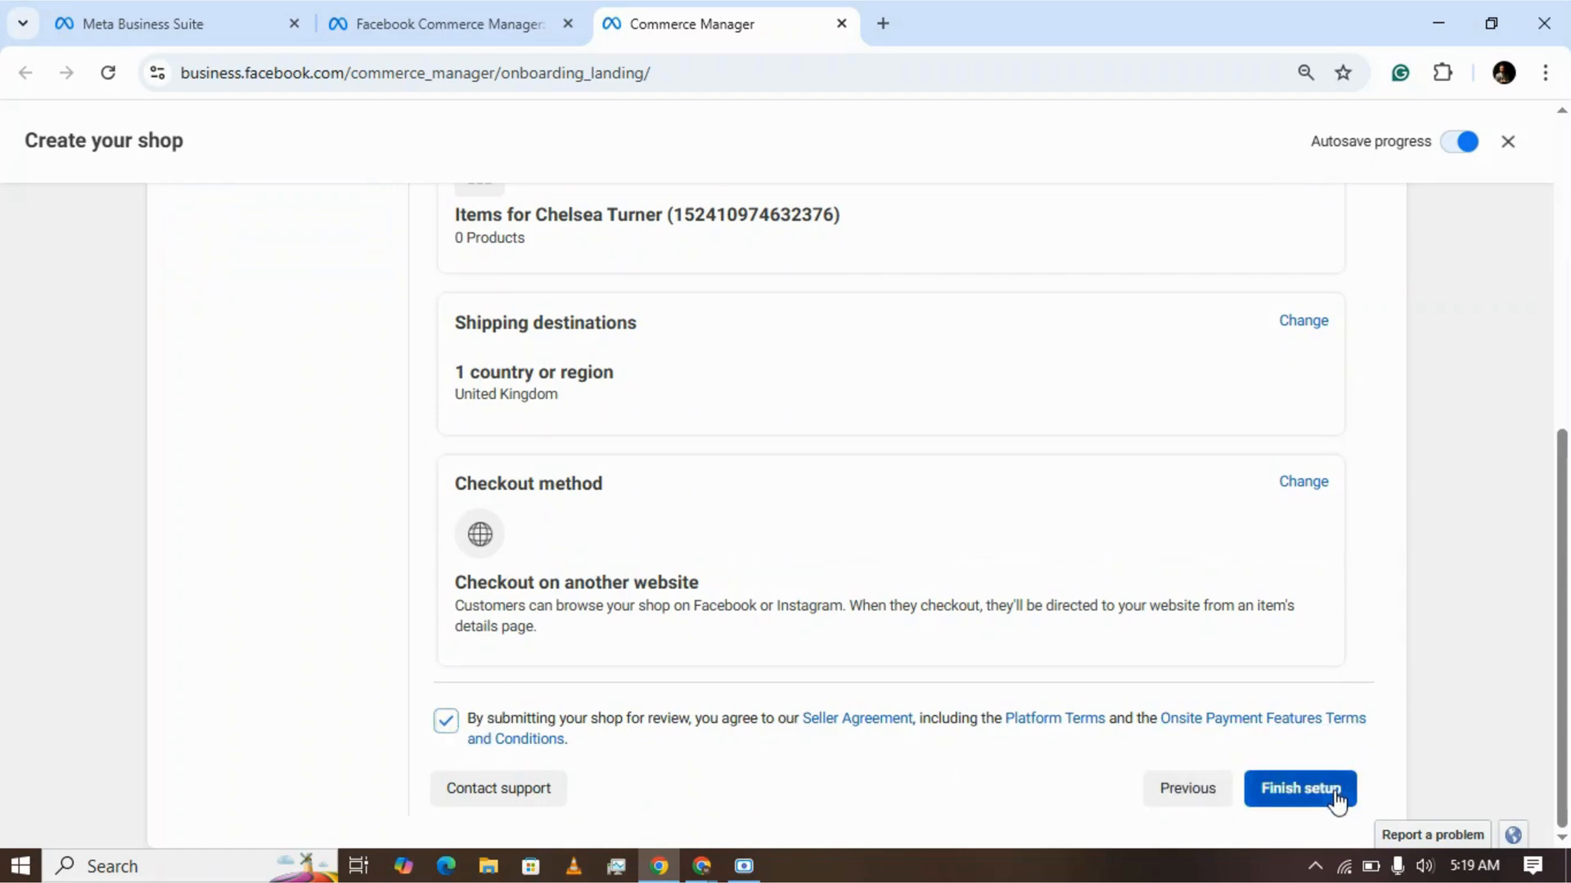
pyautogui.click(1299, 789)
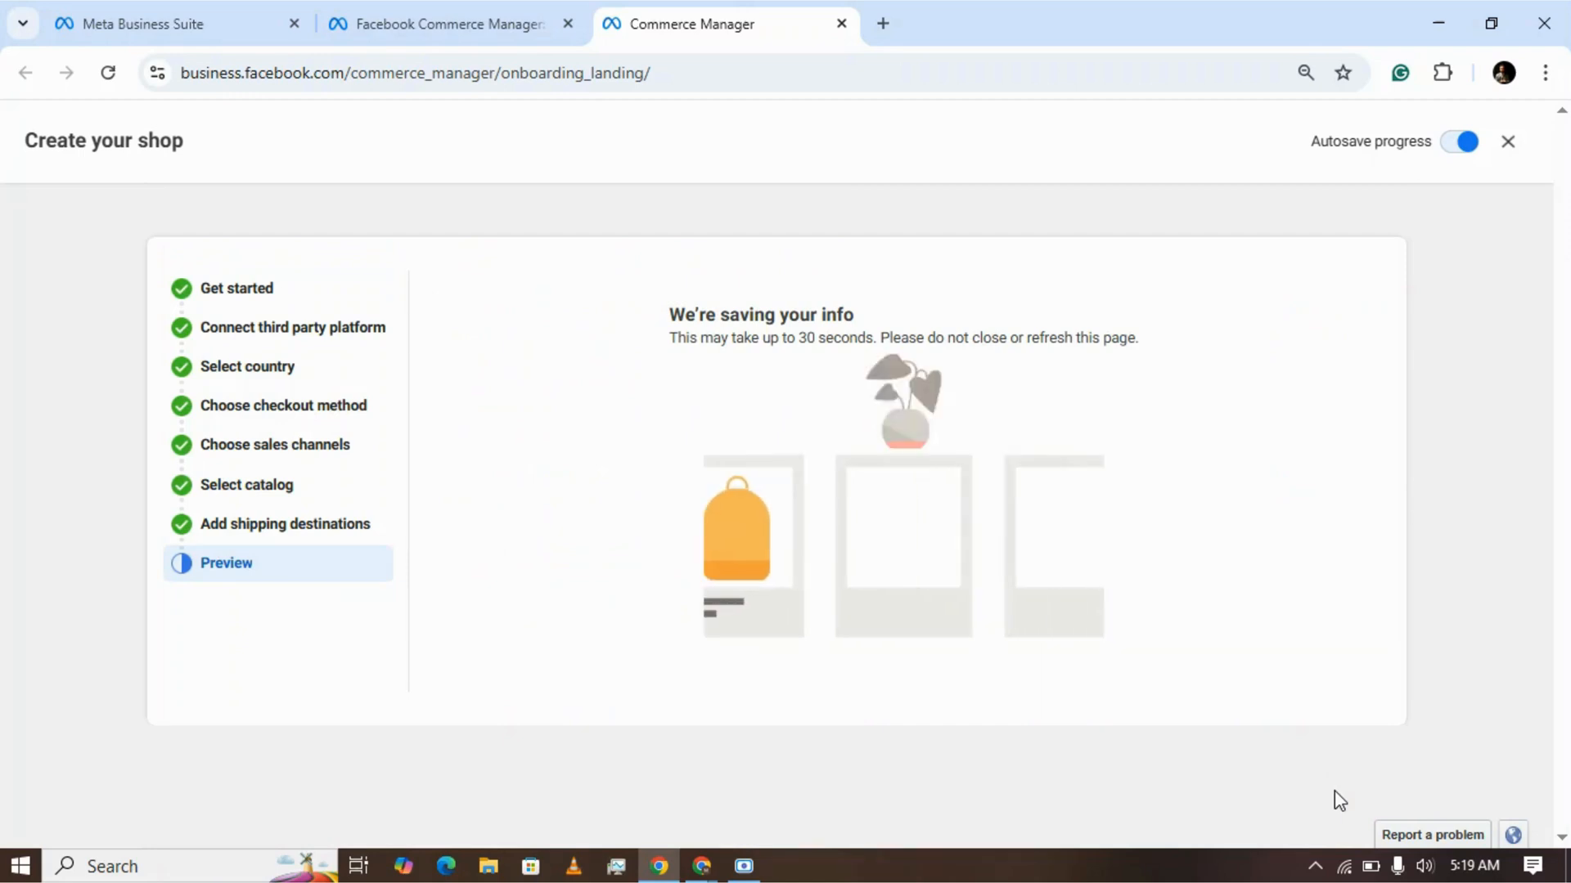